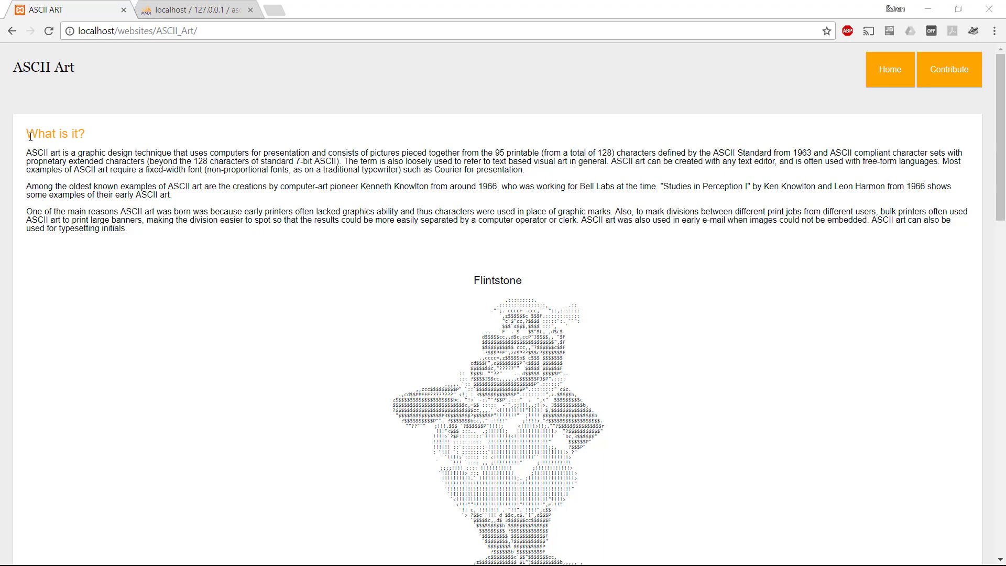
Step: In phpMyAdmin, expand ascii_db and ascii_art to list the table's columns
scroll(down, 3)
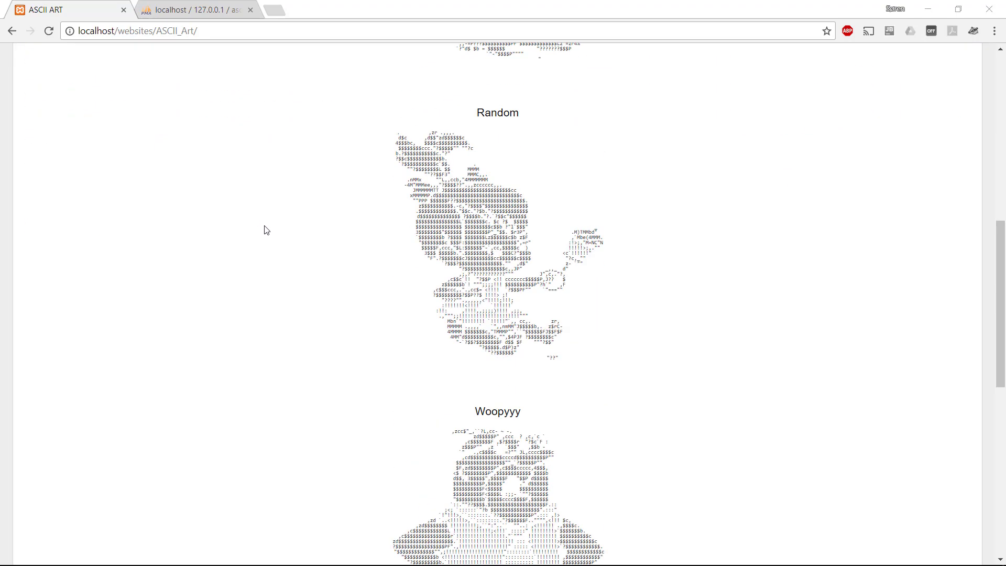
scroll(down, 3)
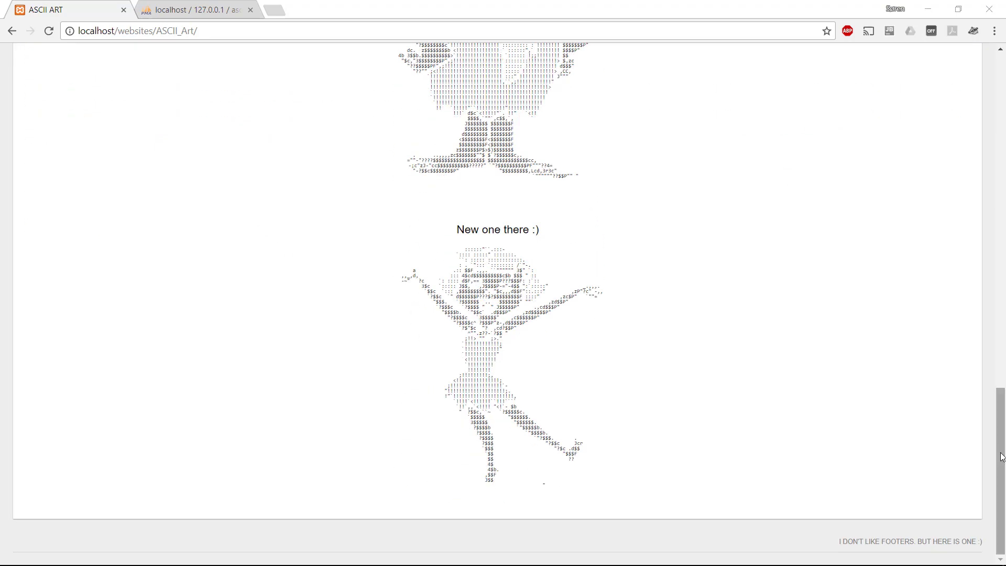
scroll(up, 3)
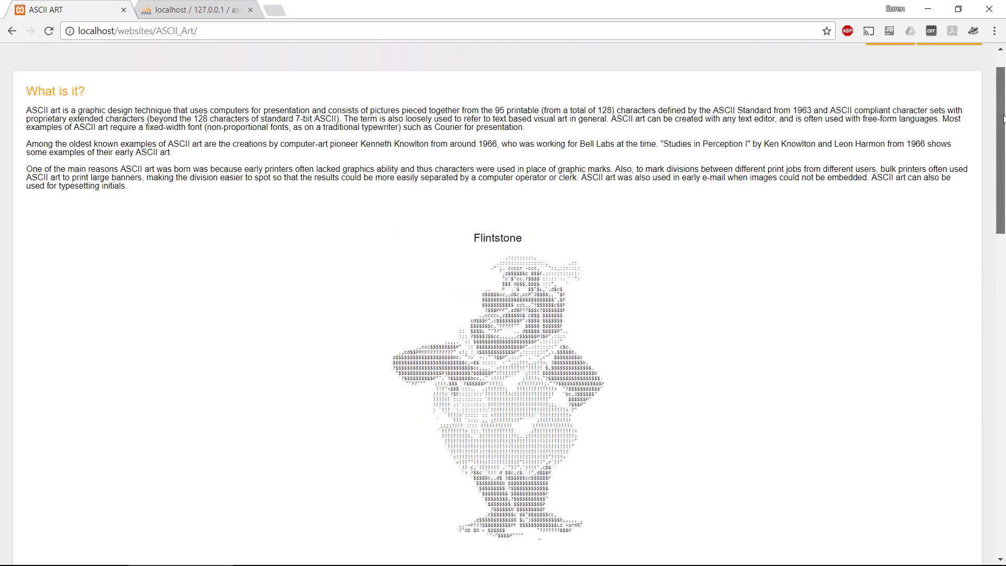
scroll(up, 3)
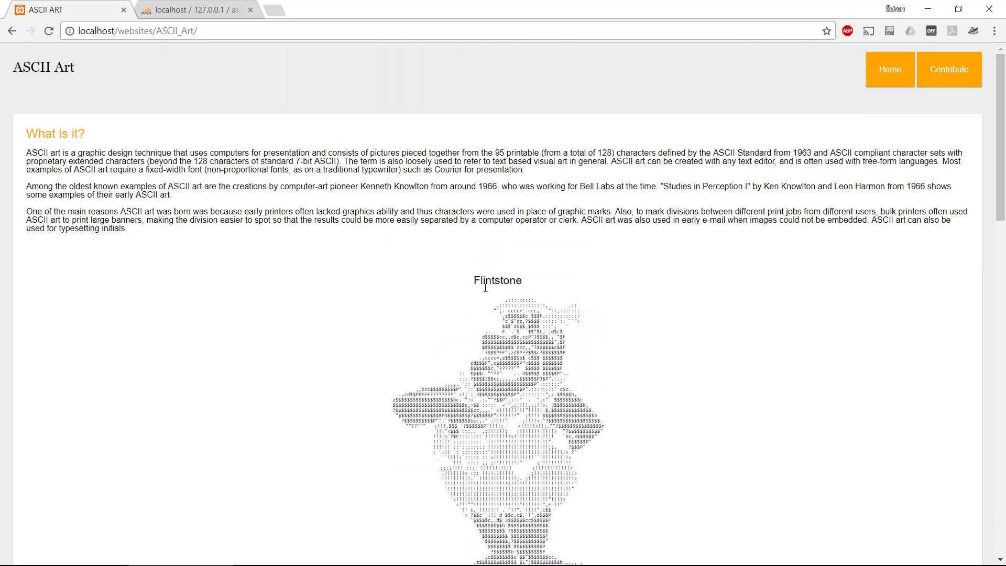
scroll(down, 3)
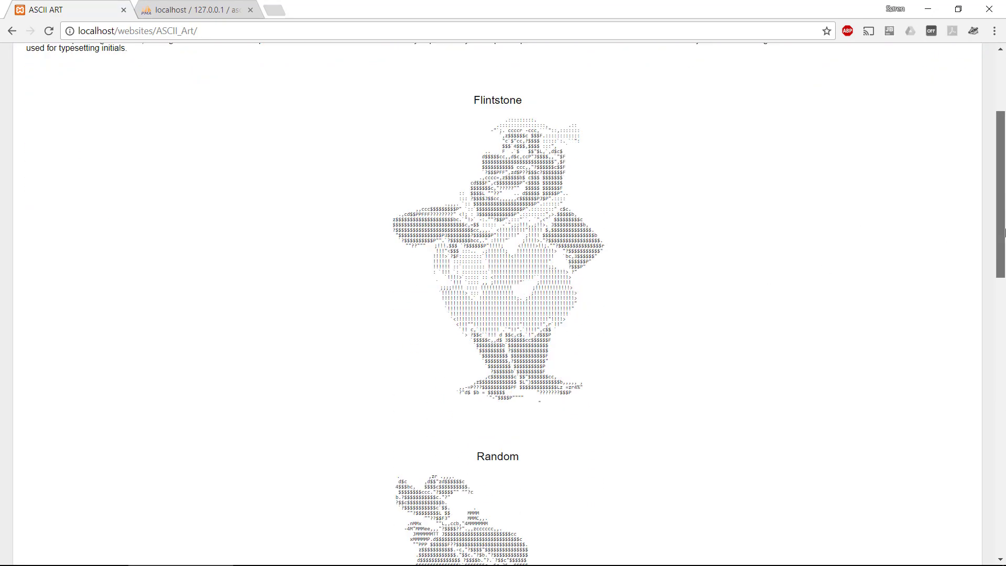
scroll(down, 3)
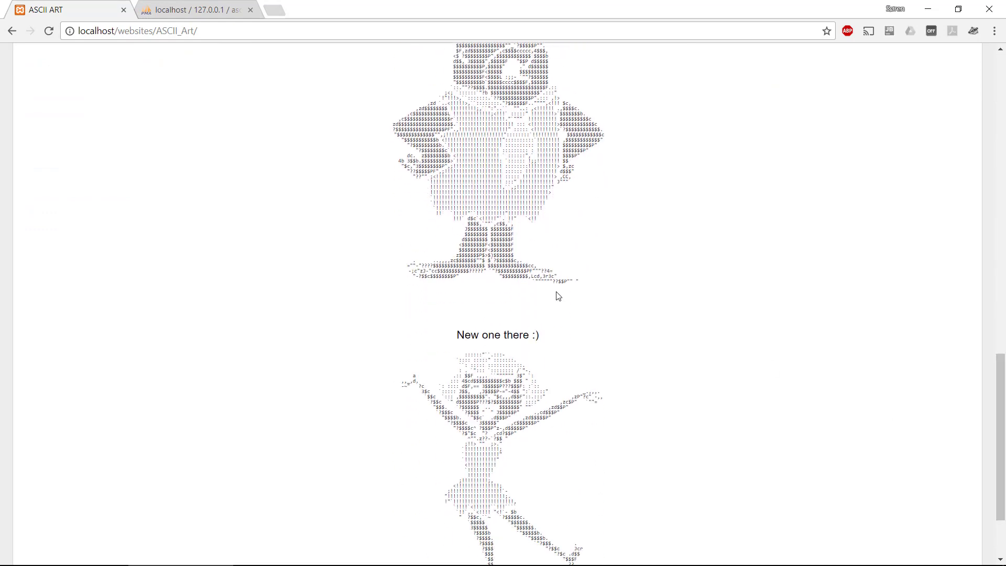
mouse_move(576, 373)
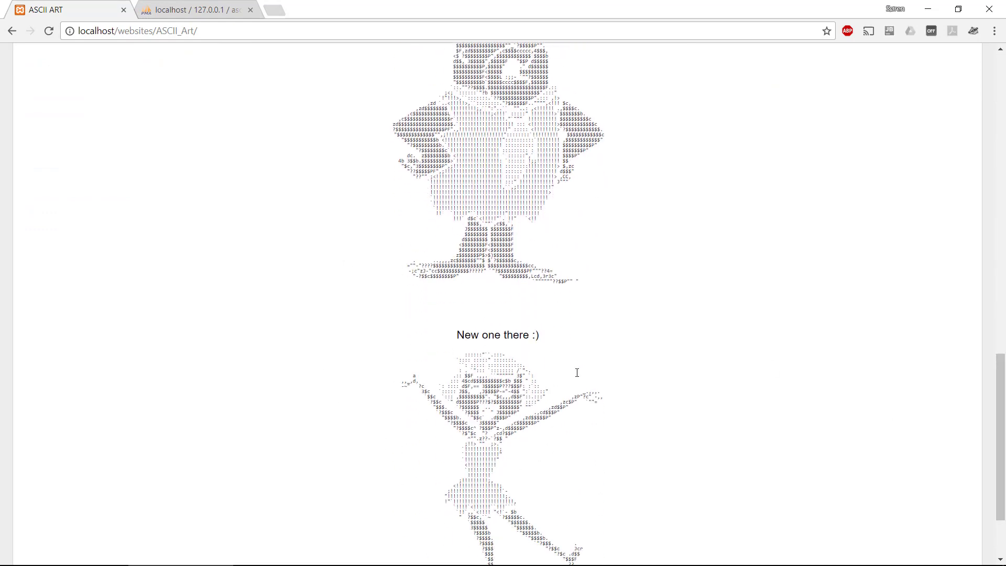
mouse_move(202, 60)
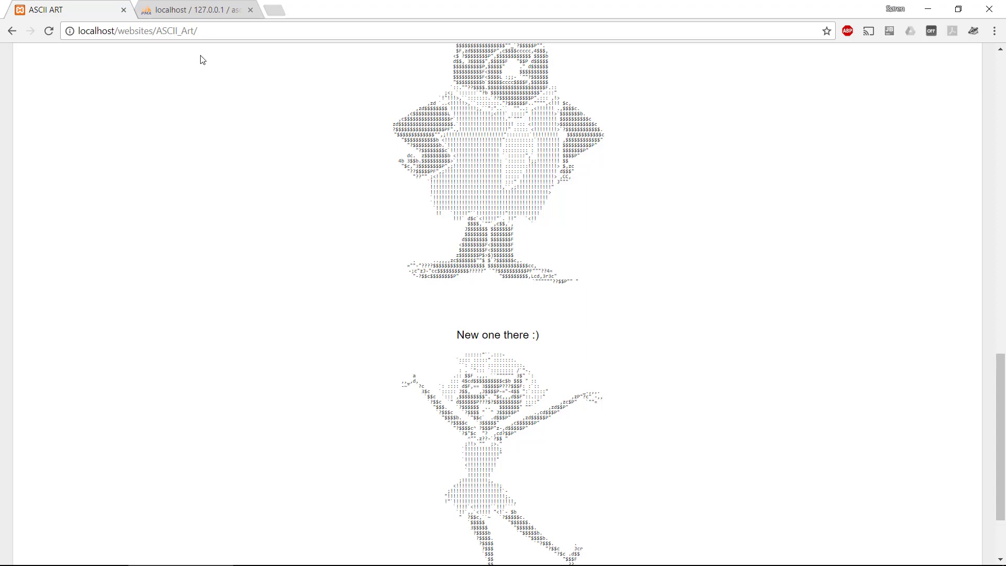
click(193, 9)
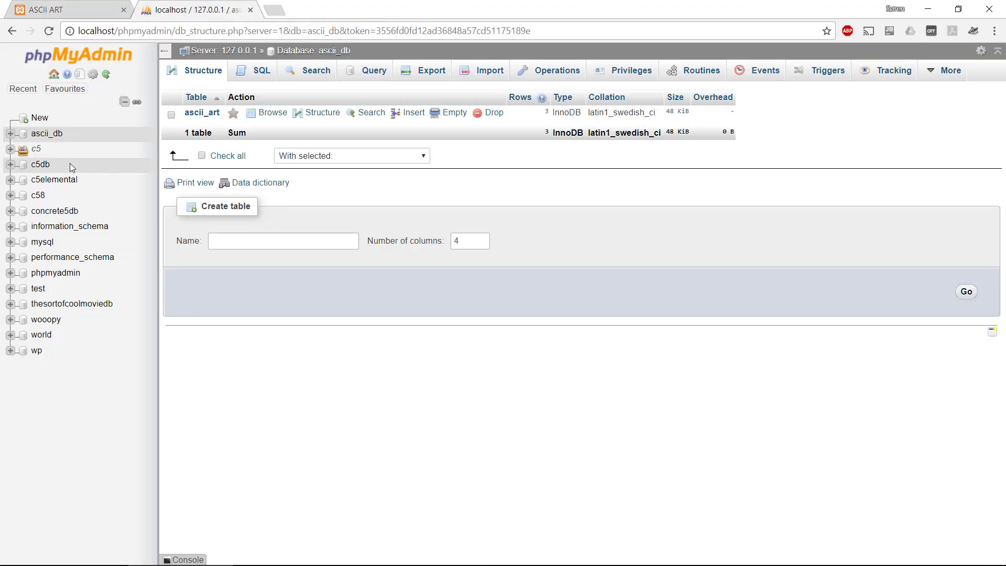
click(10, 133)
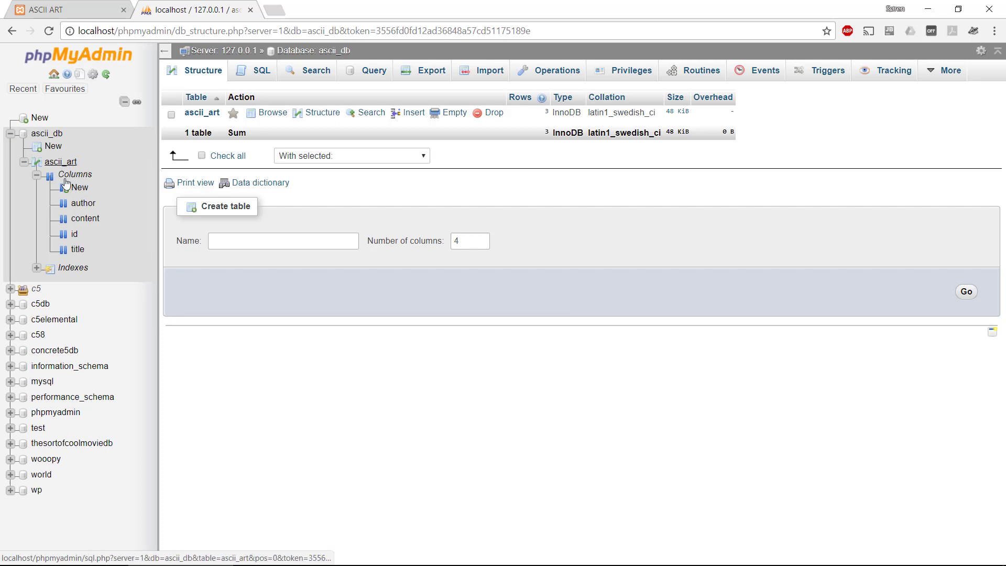
mouse_move(83, 225)
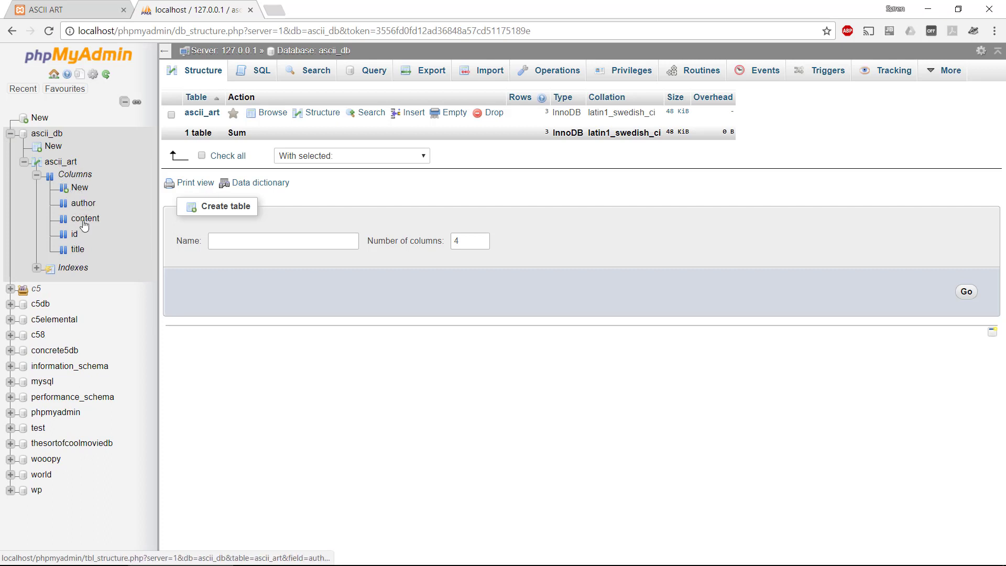
Step: Browse the ascii_art table to show its three stored artwork rows
click(60, 162)
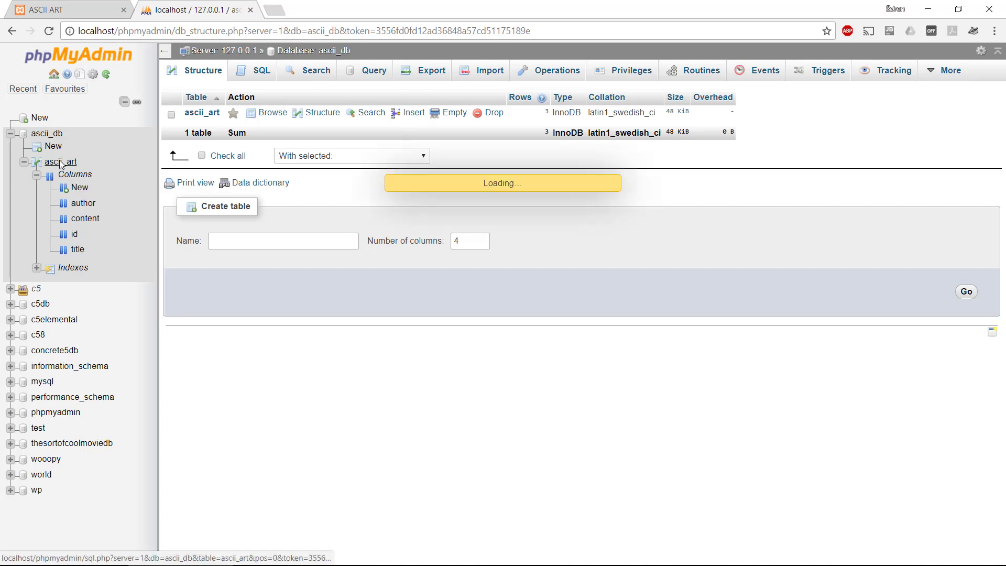
click(272, 112)
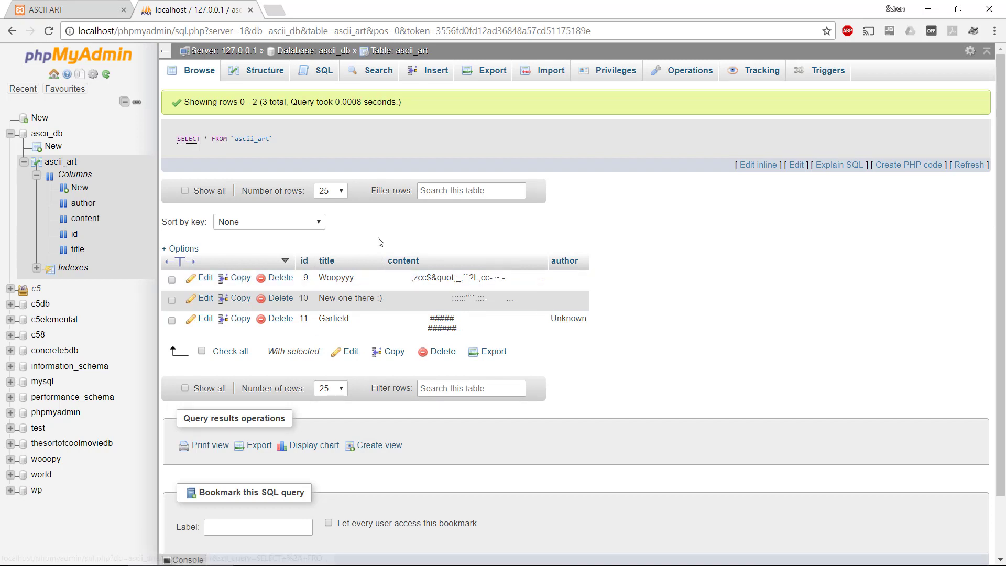
click(389, 552)
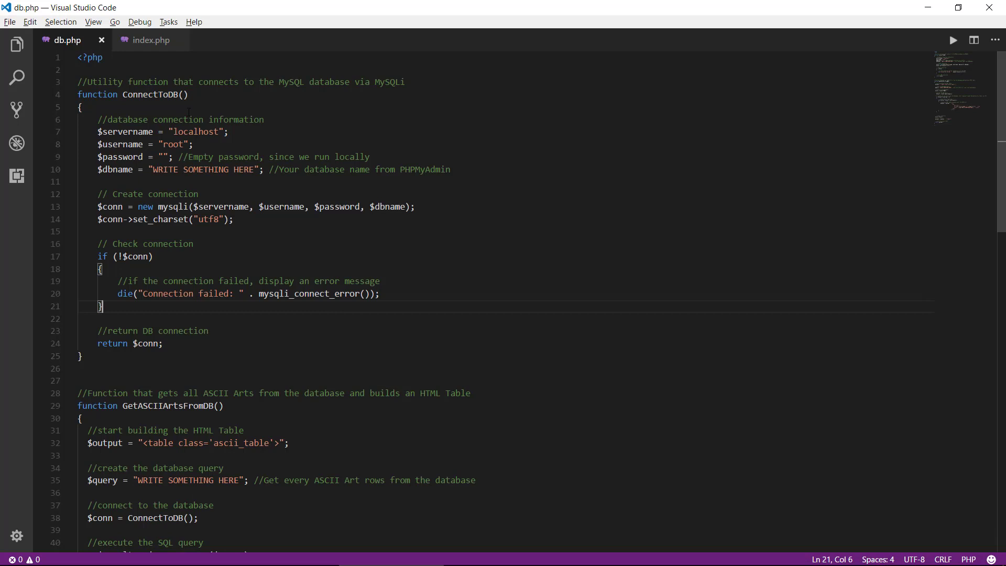
Step: Fold ConnectToDB and GetASCIIArtsFromDB in db.php, then unfold only ConnectToDB's body
click(70, 107)
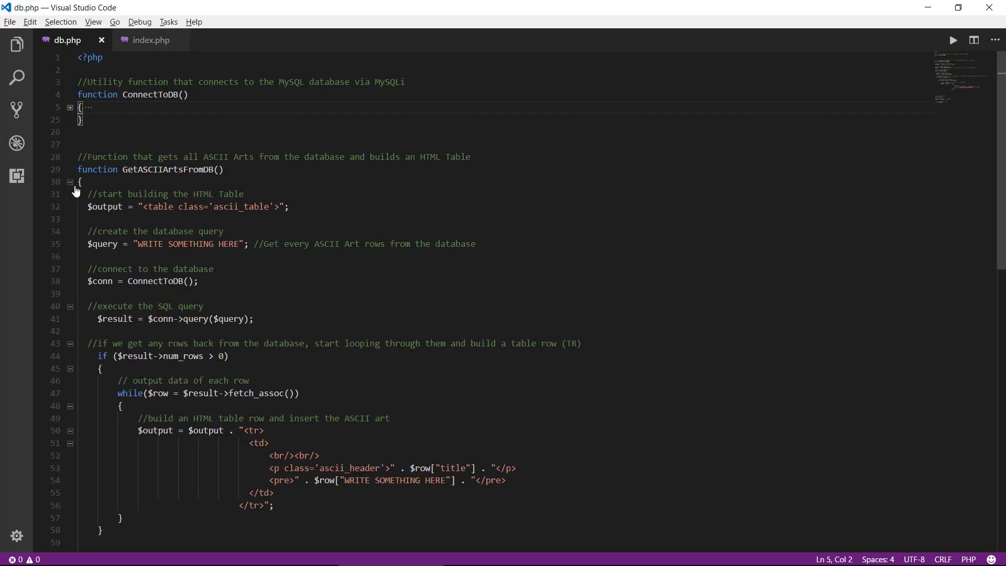
click(70, 181)
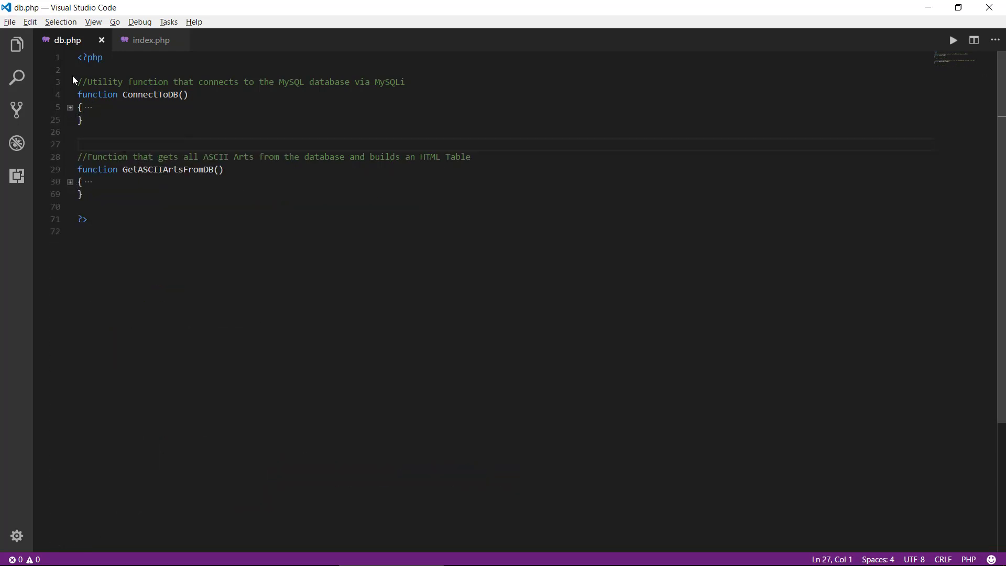
mouse_move(67, 40)
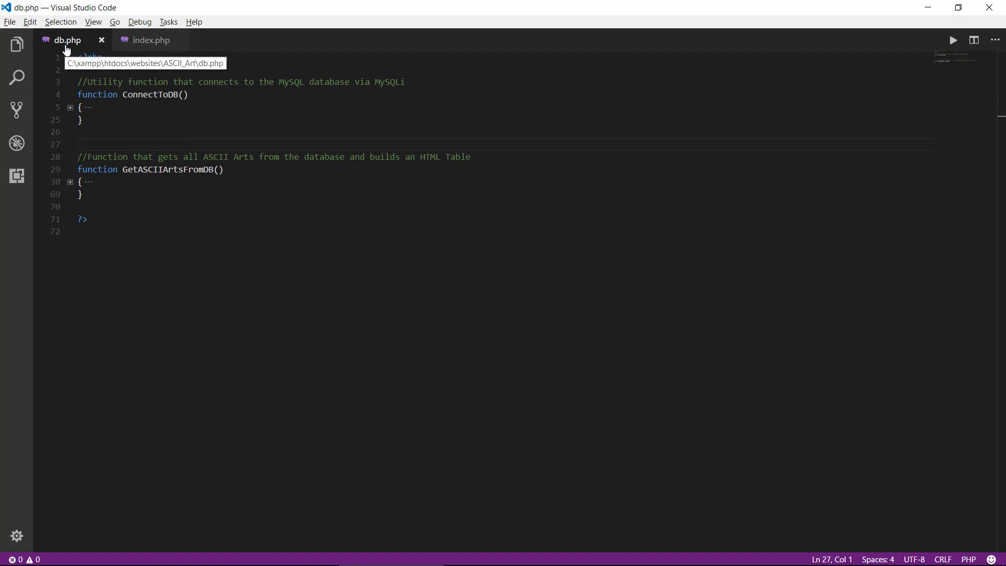
mouse_move(150, 127)
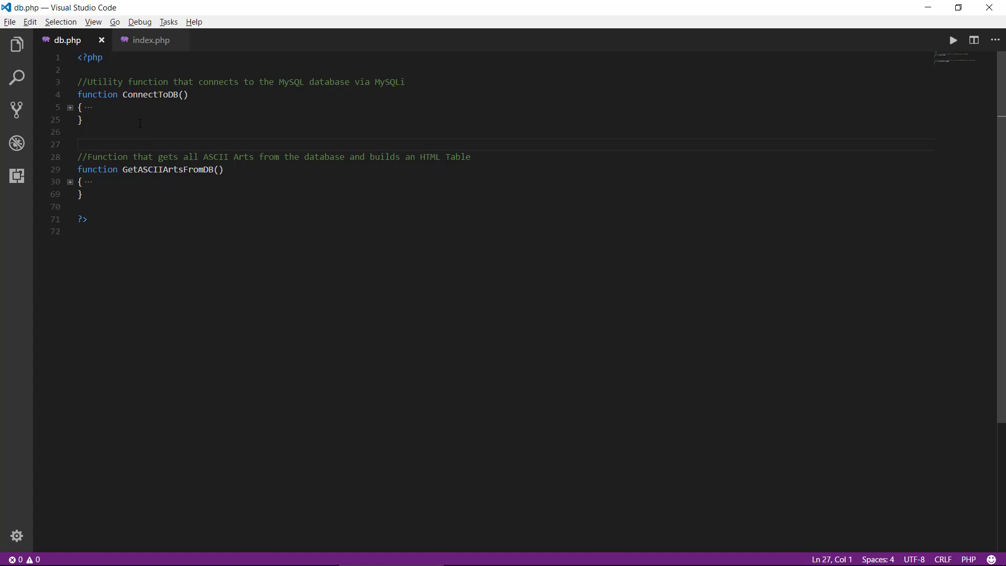
double_click(151, 94)
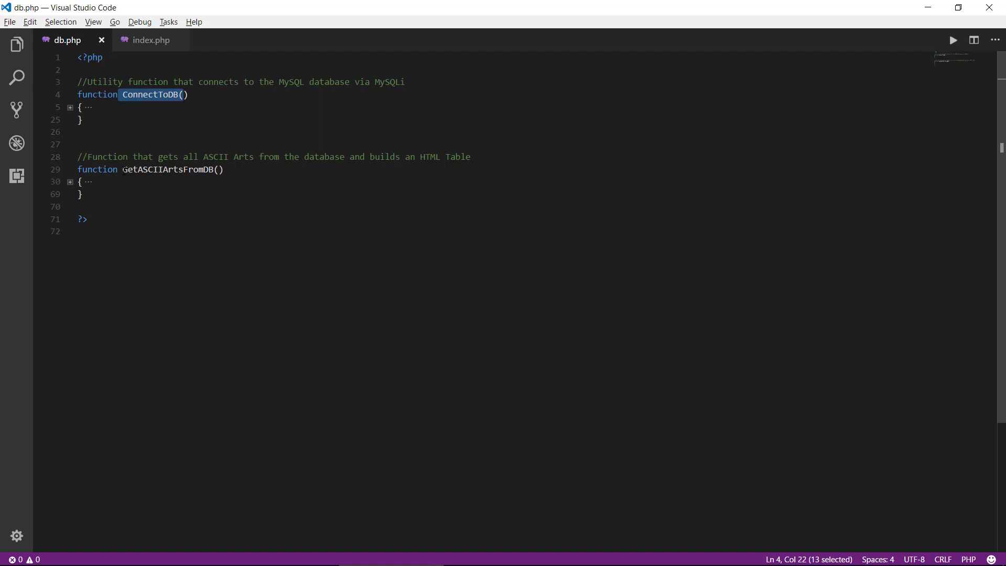
double_click(169, 169)
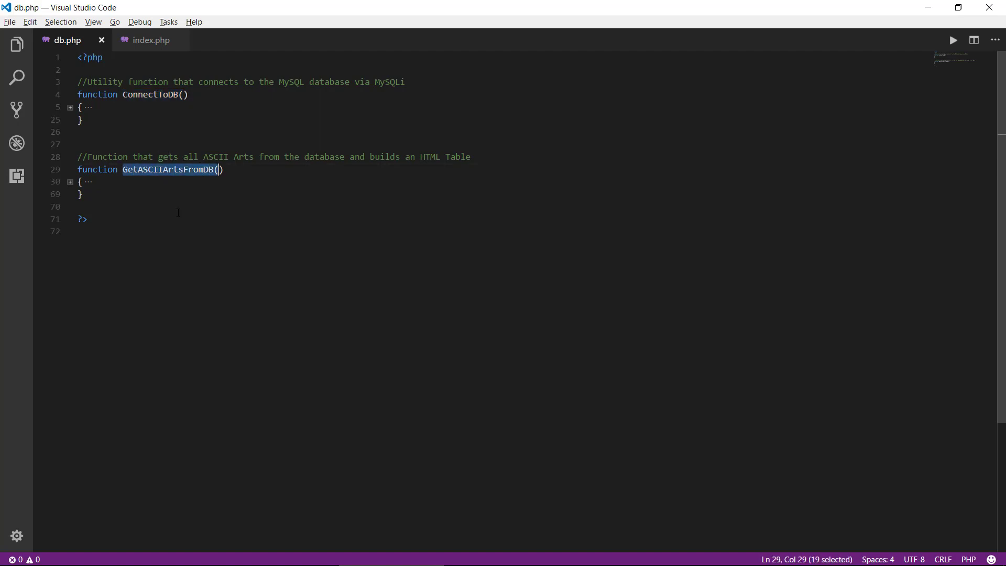
click(72, 111)
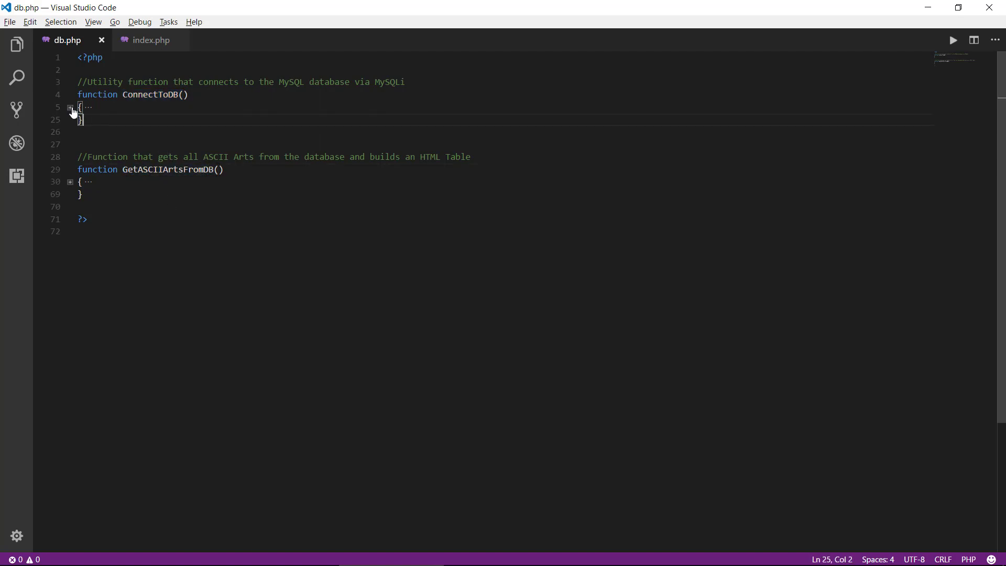
click(70, 107)
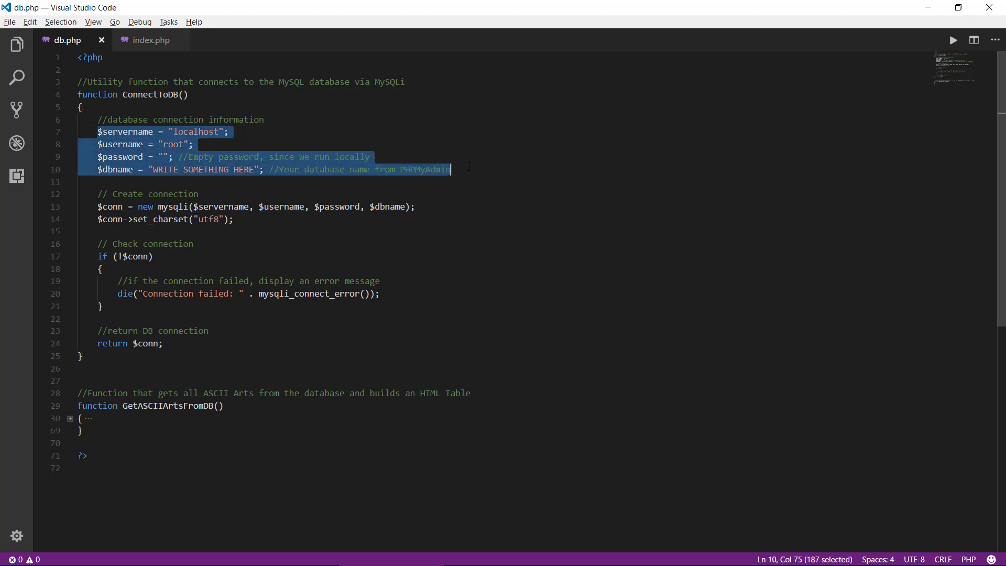
Step: Clear the selection on ConnectToDB's connection settings in db.php
click(230, 132)
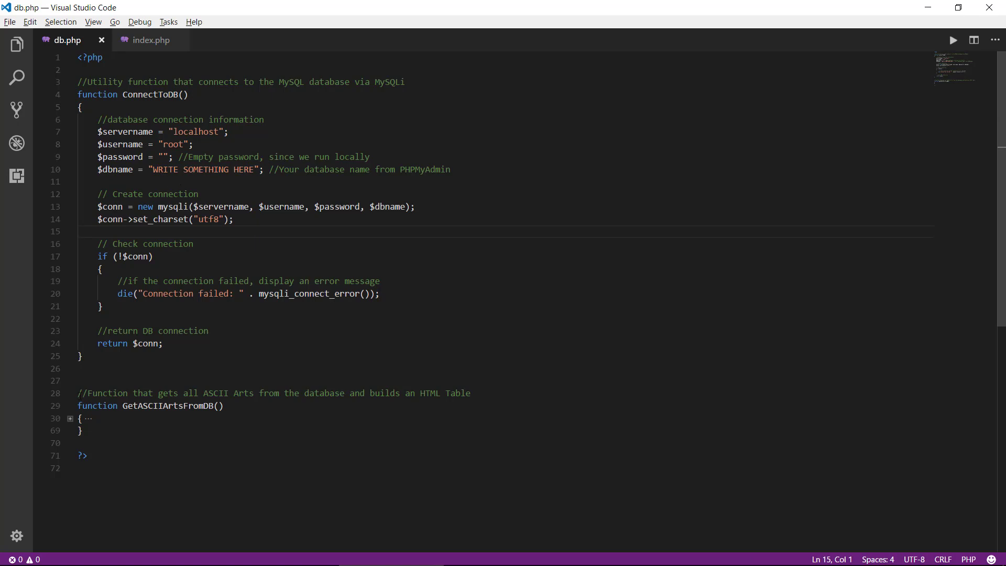
mouse_move(71, 422)
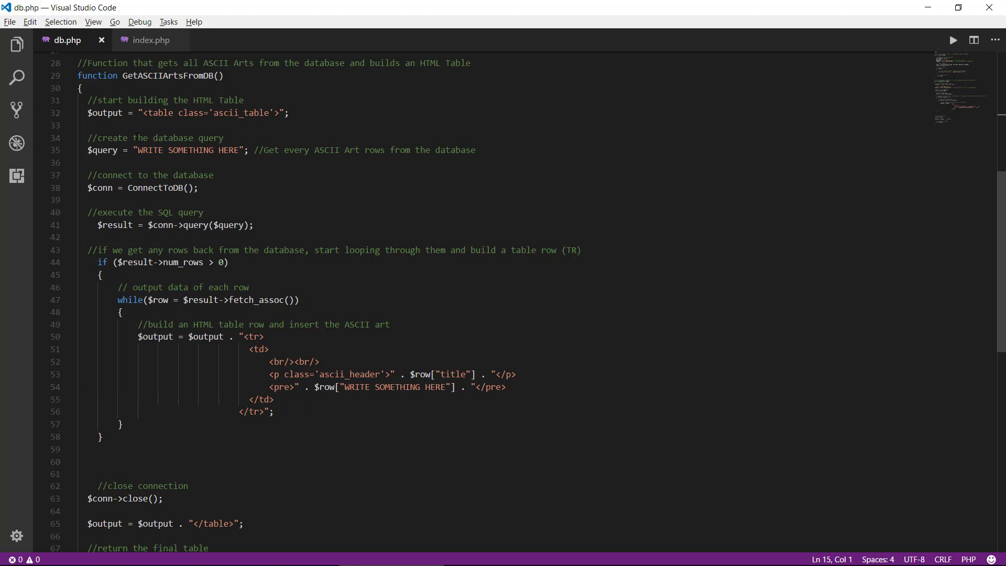
drag(87, 149, 310, 150)
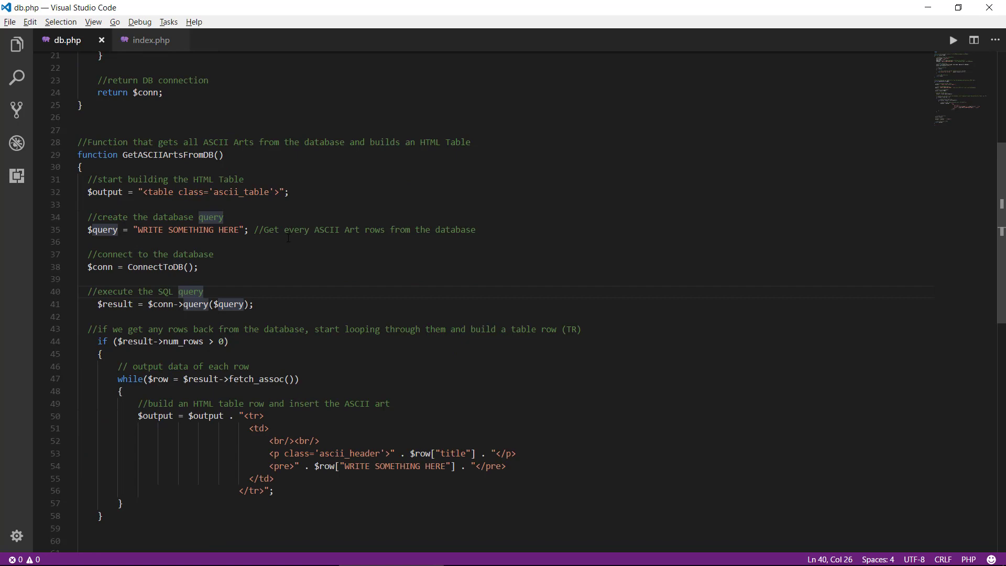
scroll(up, 3)
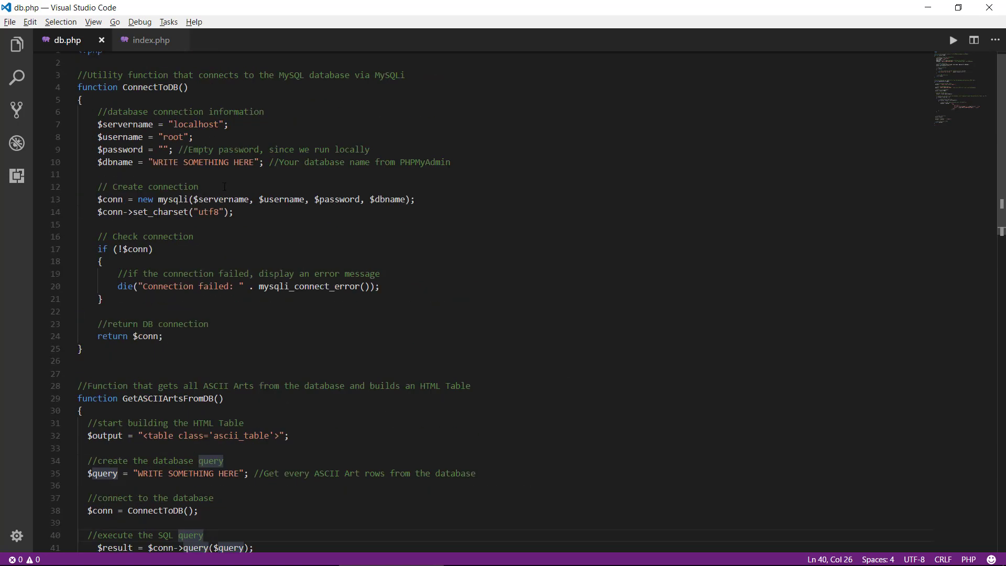
Step: Replace the $dbname placeholder on line 10 with ascii_db
click(153, 161)
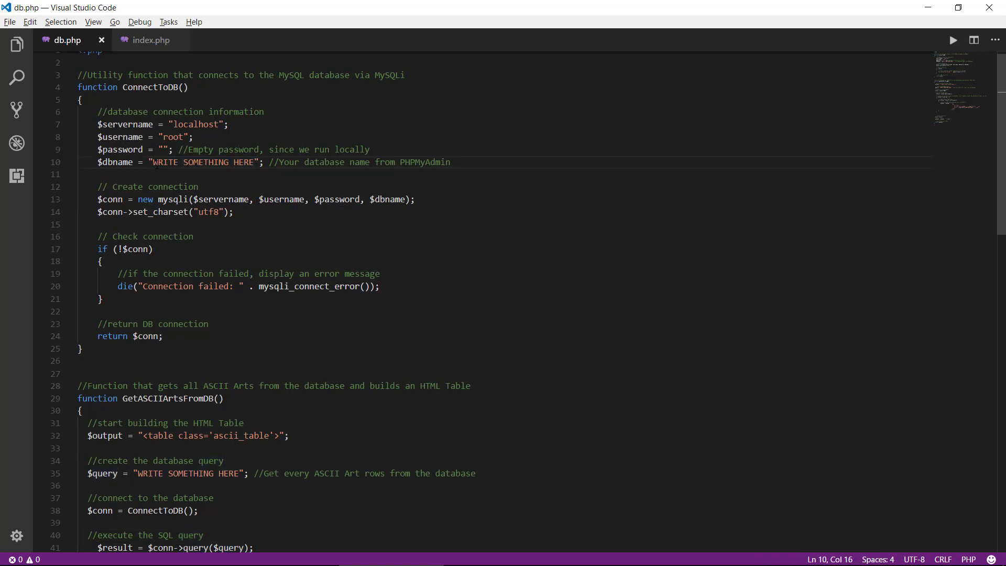
double_click(203, 162)
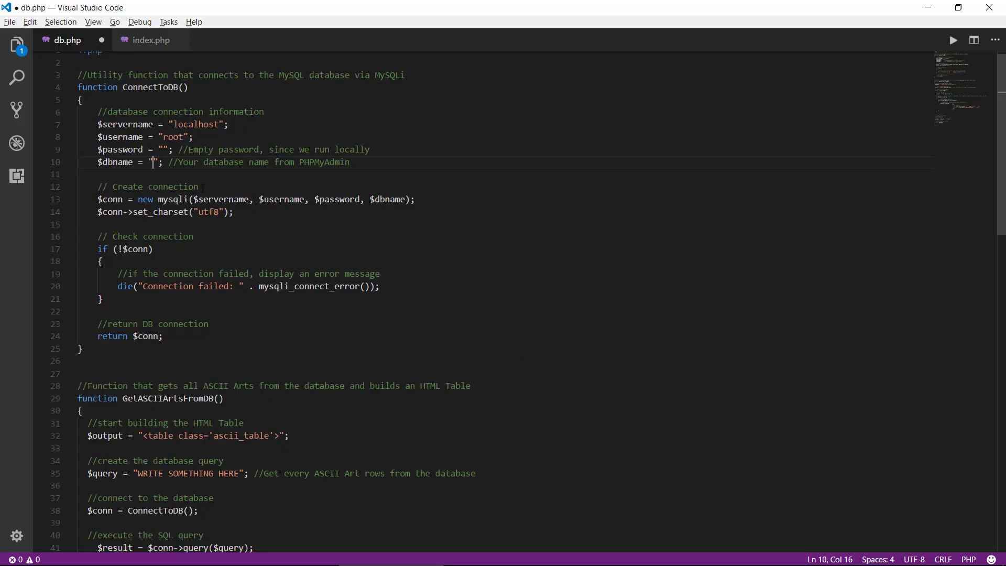
text(ascii_db)
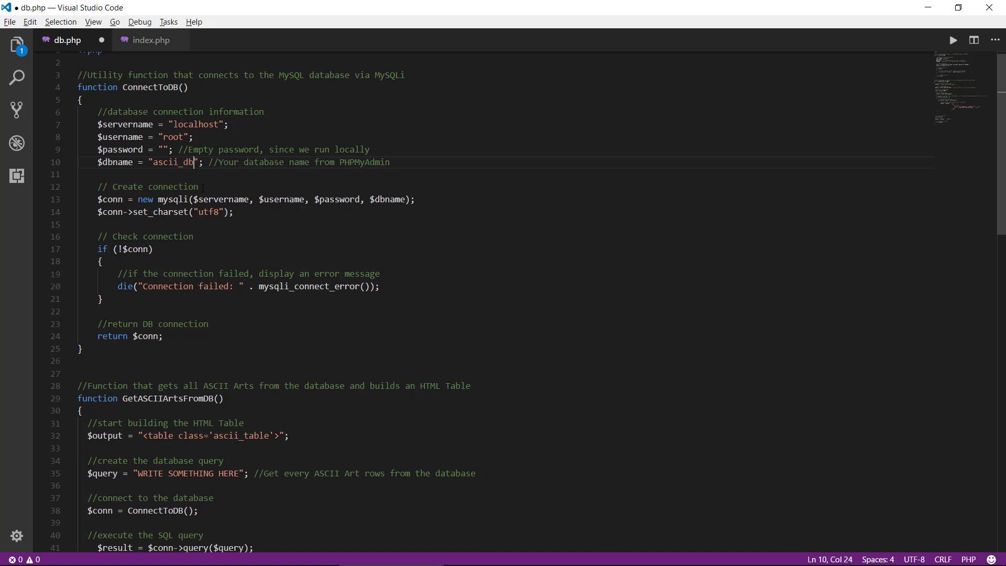
click(81, 174)
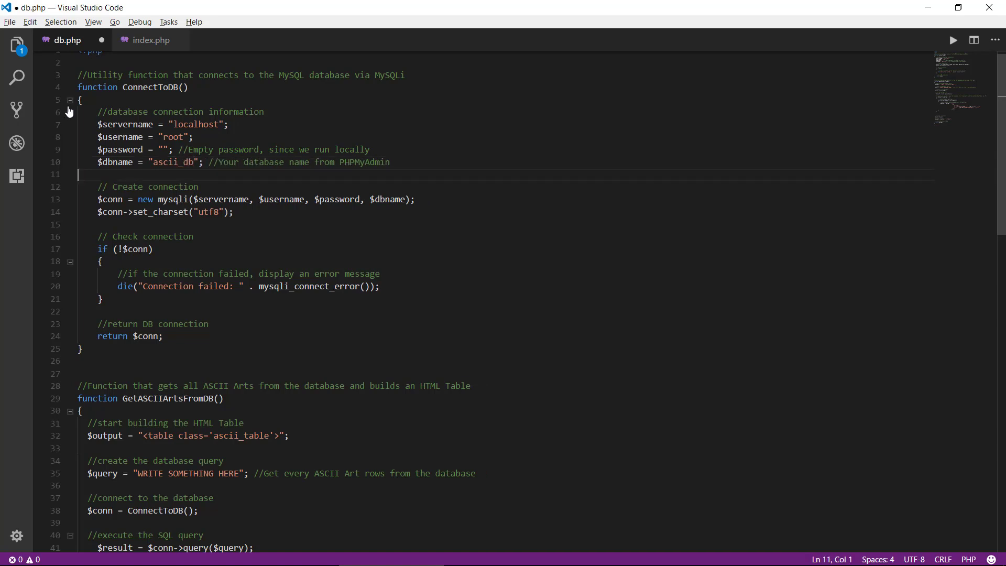
Step: Replace line 35's query placeholder so the string begins SELECT * FROM
click(70, 100)
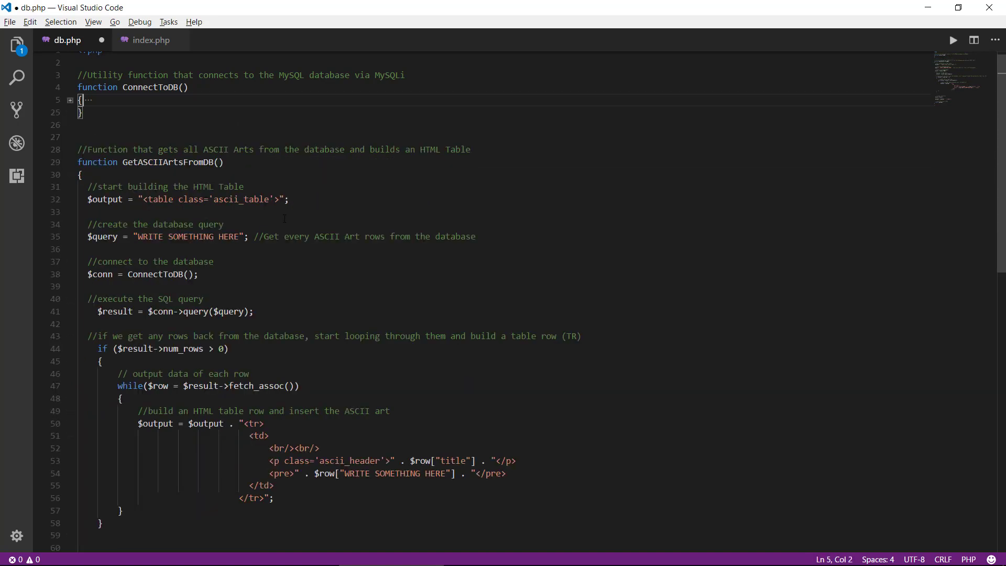
scroll(down, 3)
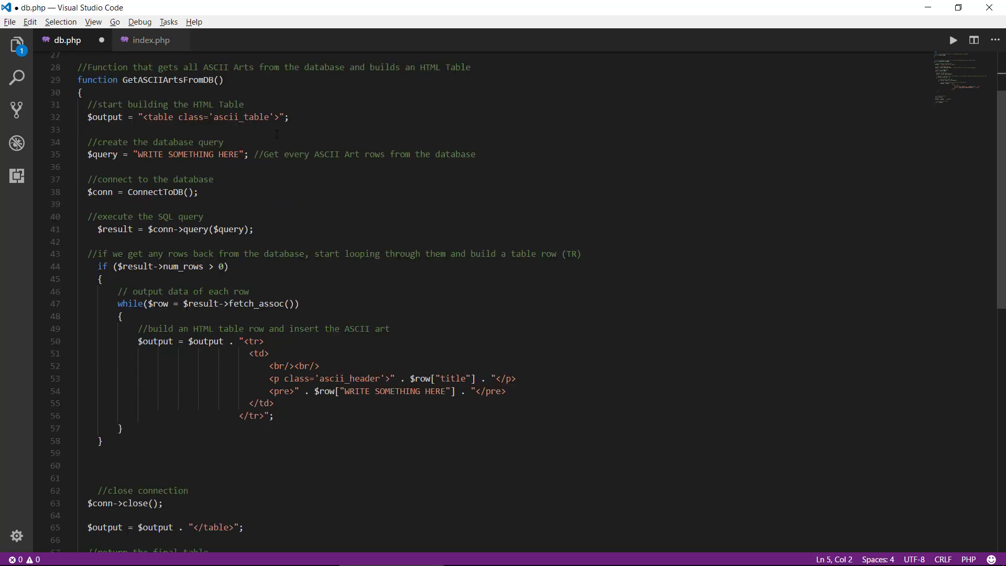
click(90, 154)
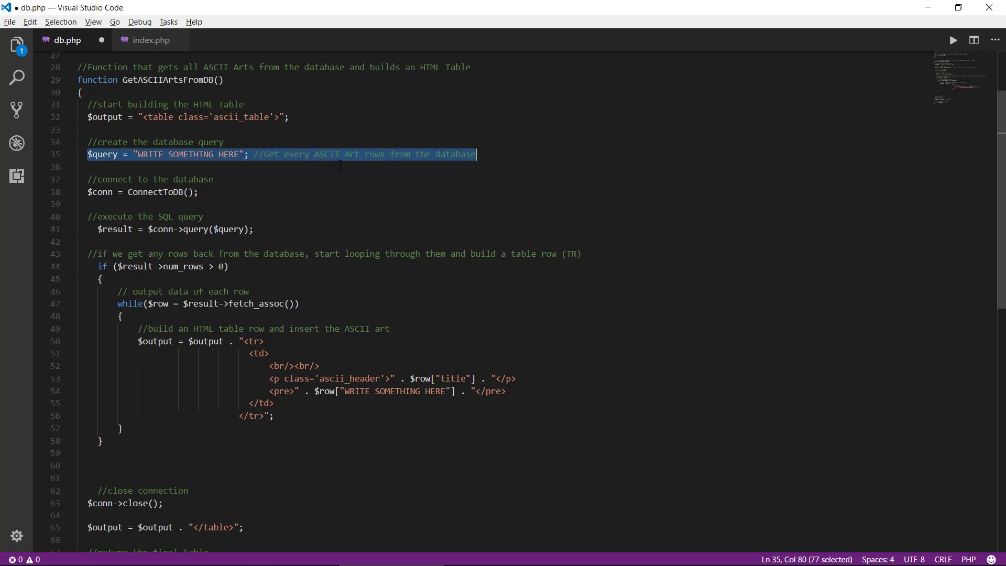
click(90, 166)
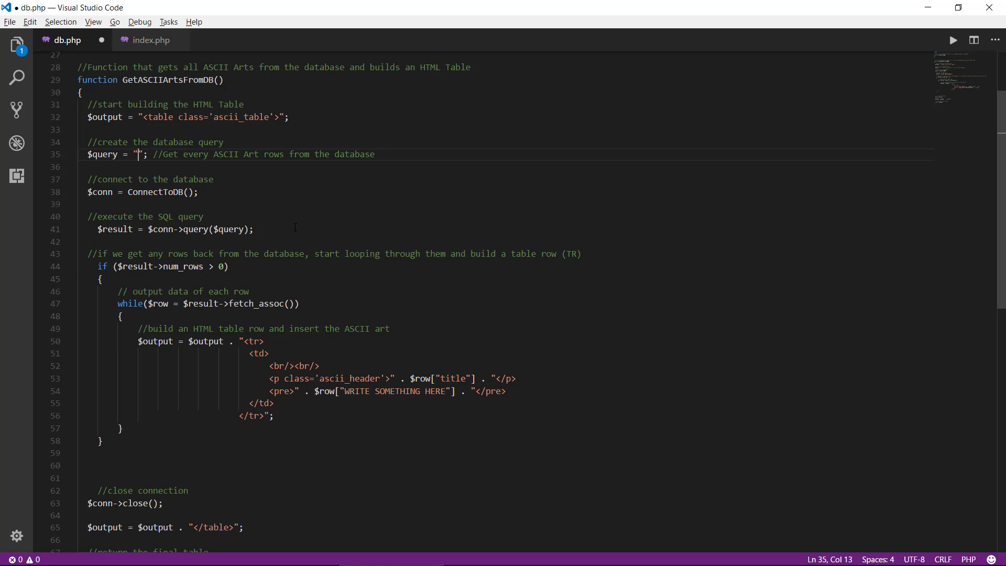
text(SELECT)
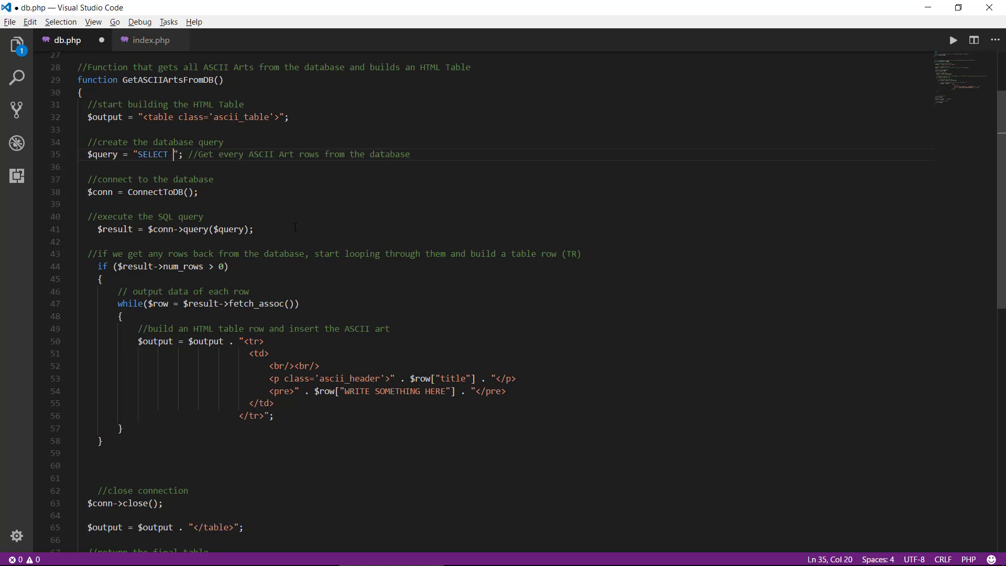
text(*)
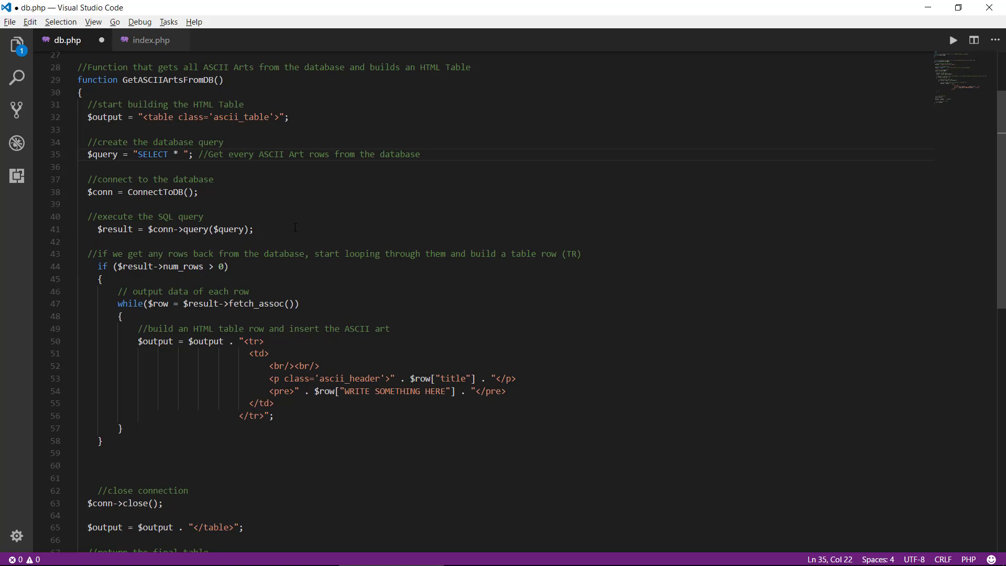
text(FROM)
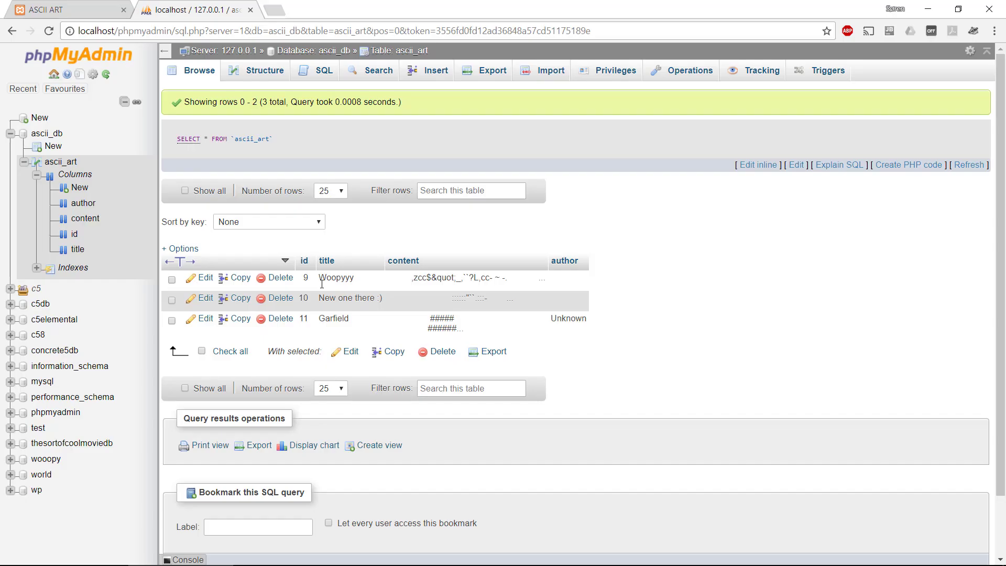
mouse_move(61, 161)
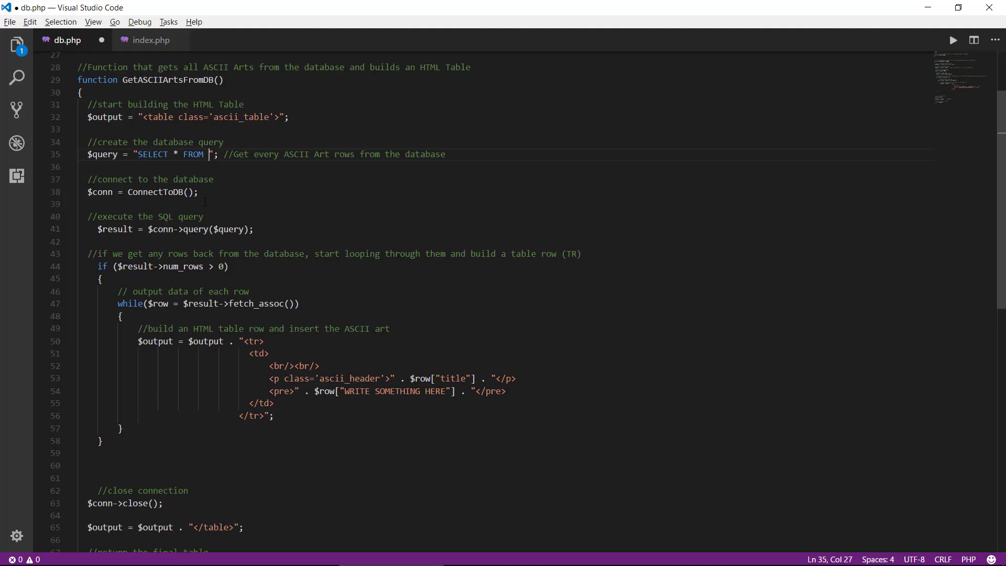
Step: Complete the query as "SELECT * FROM ascii_art"
text(ascii)
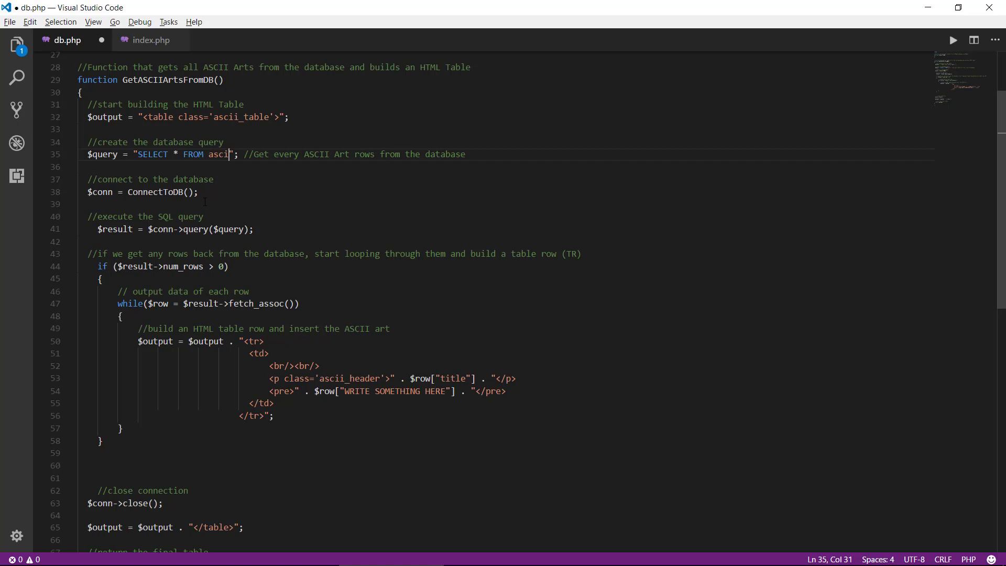
text(_a)
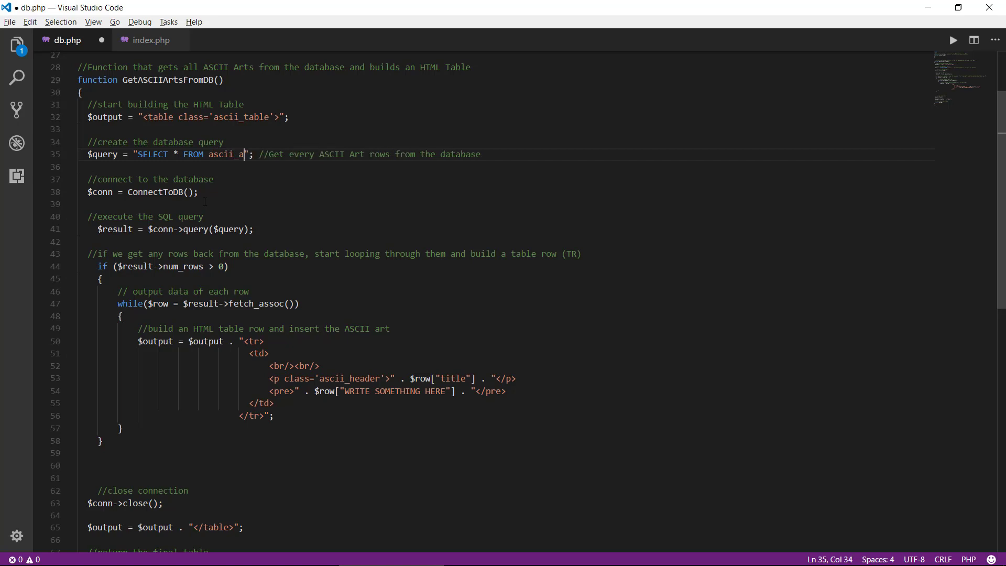
text(rt)
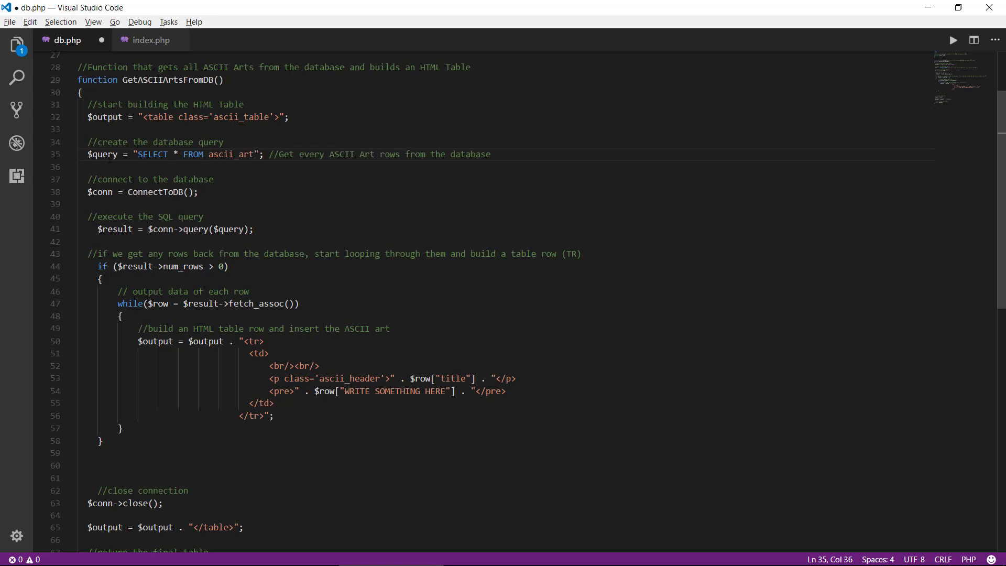
drag(138, 154, 253, 154)
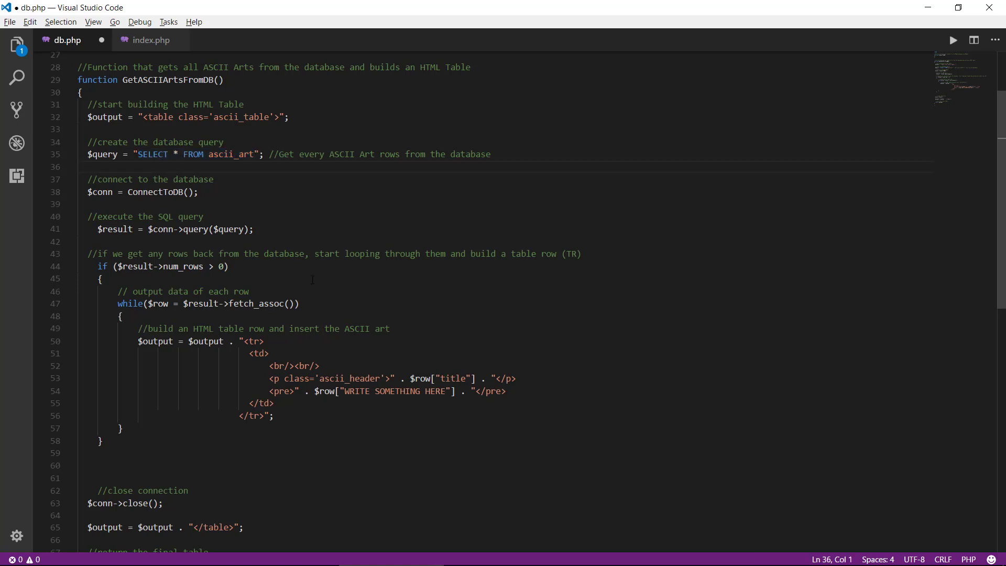
scroll(down, 3)
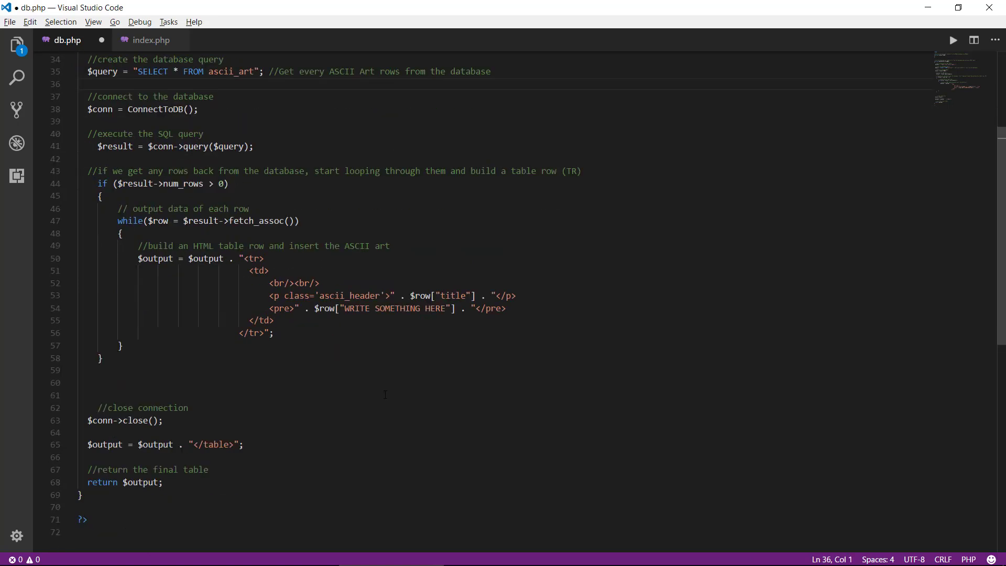
Step: Make line 54's pre block output the row's content column, and save db.php
double_click(391, 308)
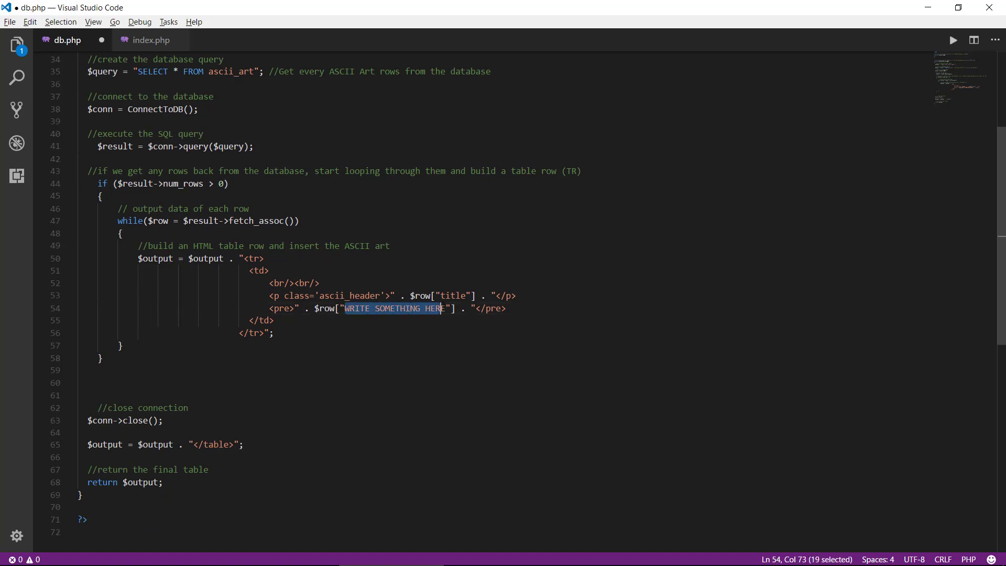
key(shift+Right)
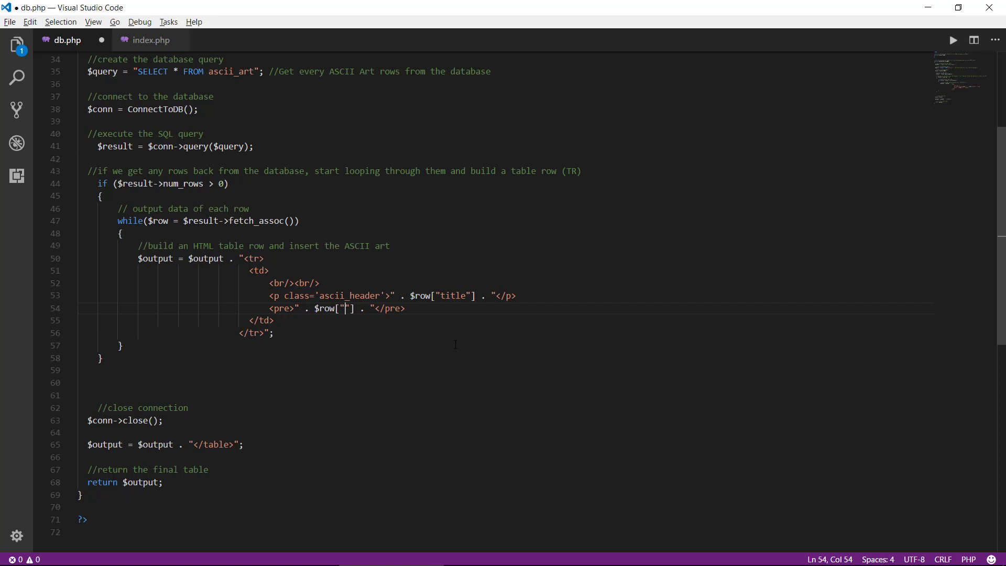
double_click(419, 295)
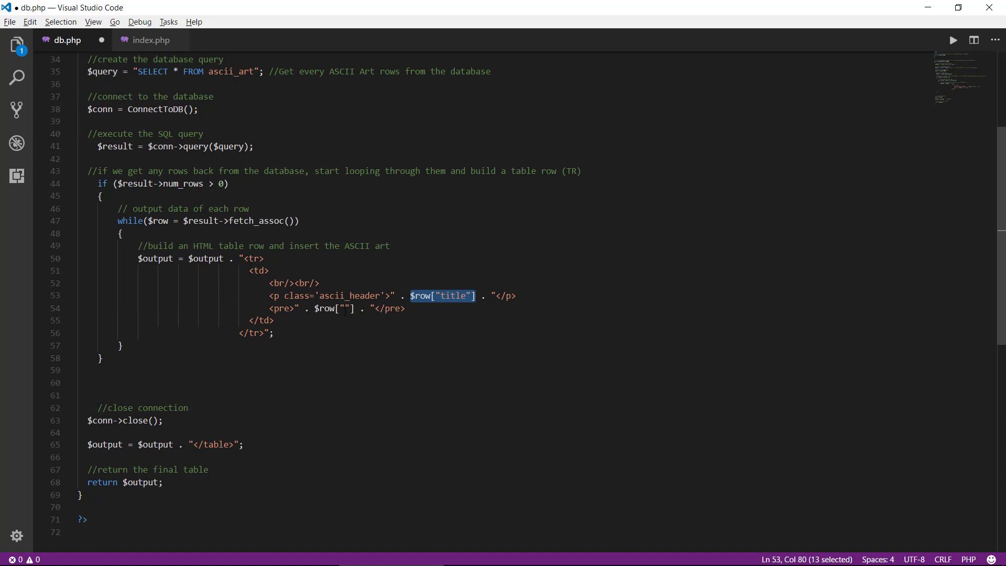
click(344, 308)
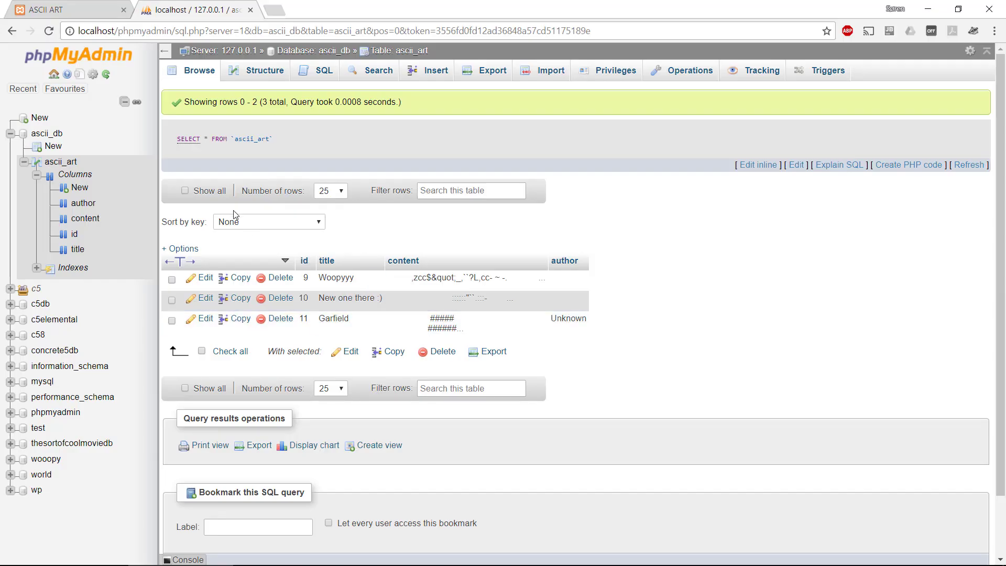
mouse_move(85, 218)
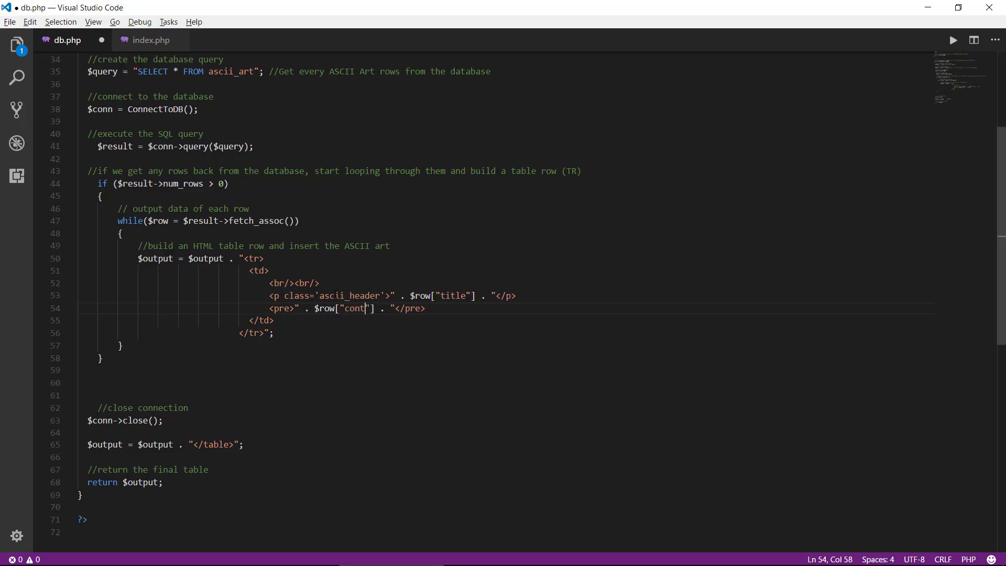
text(ent)
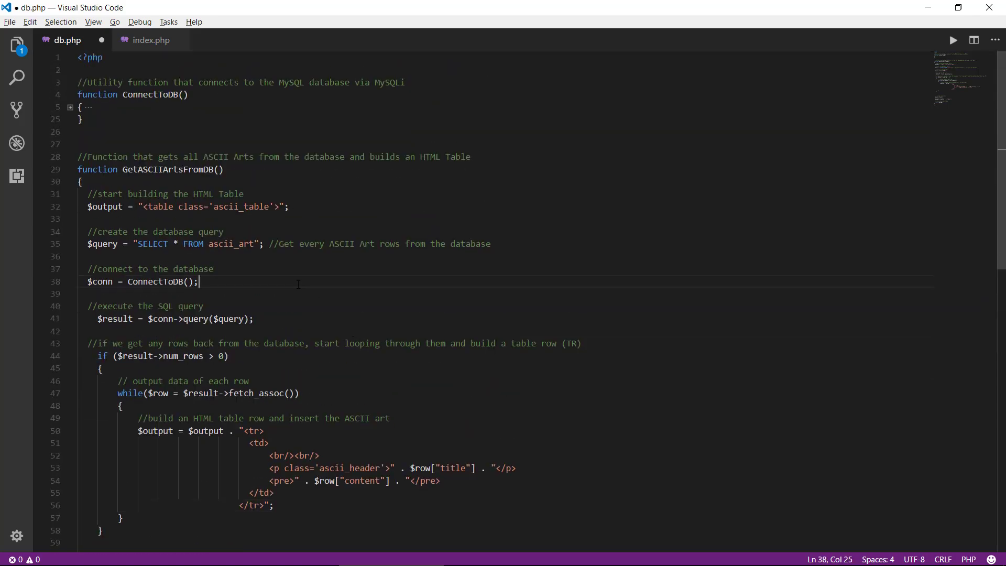
key(ctrl+s)
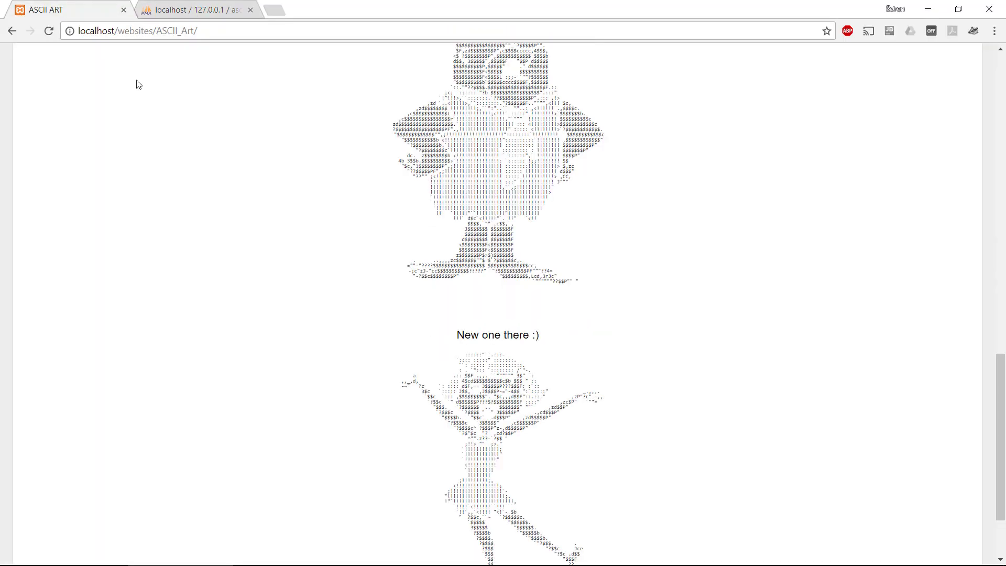
Step: Fold GetASCIIArtsFromDB in db.php and switch to index.php
scroll(up, 3)
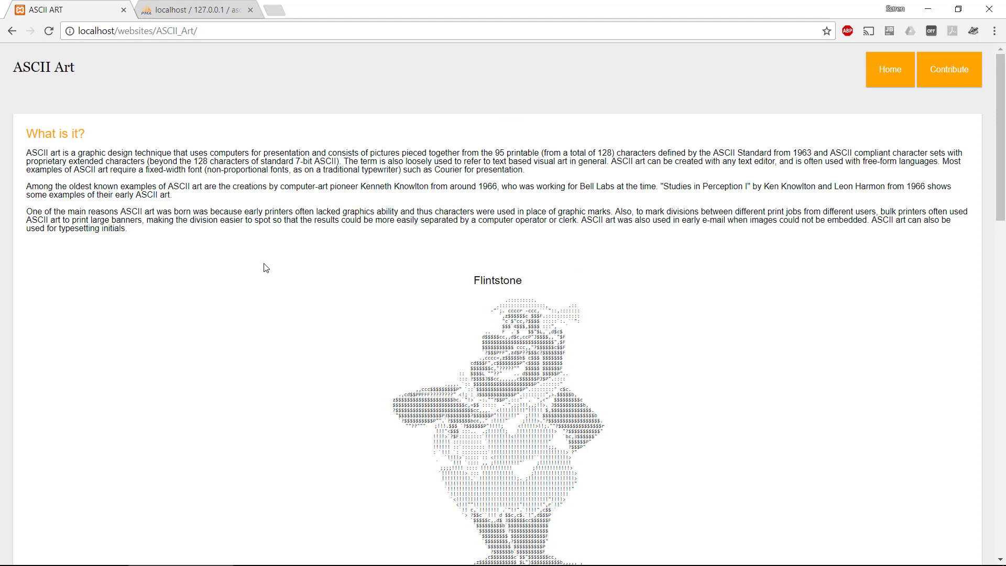
mouse_move(313, 347)
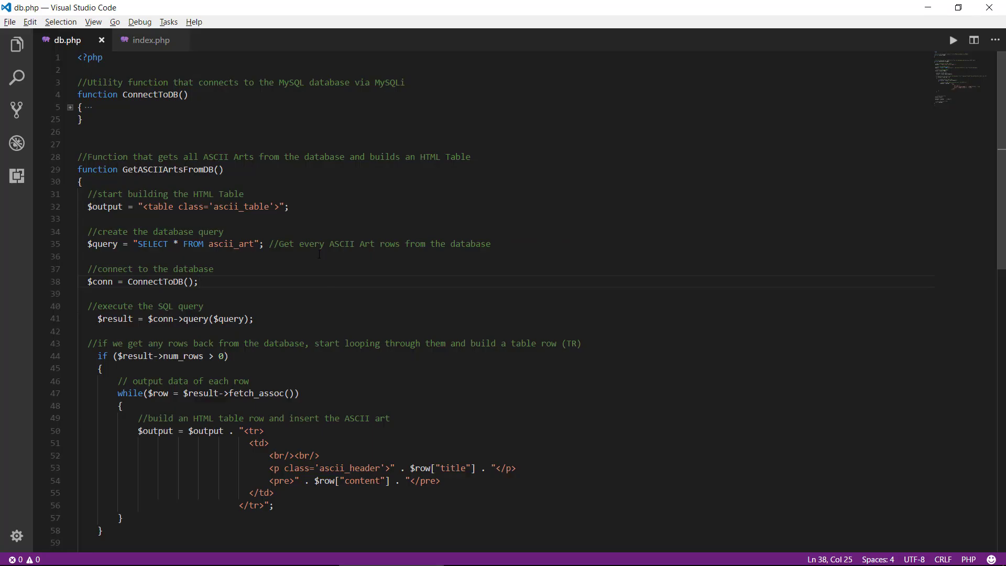
click(70, 182)
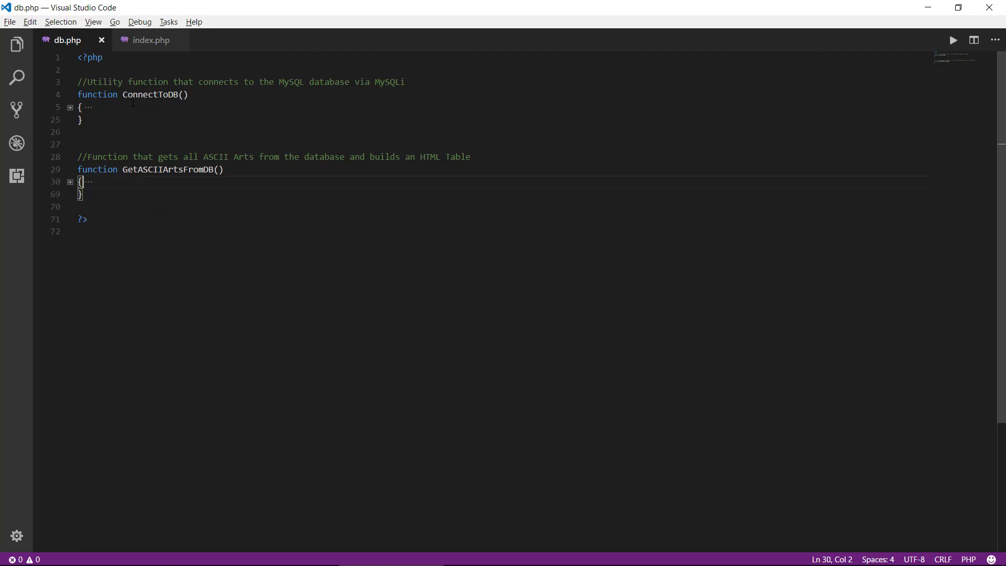
click(151, 40)
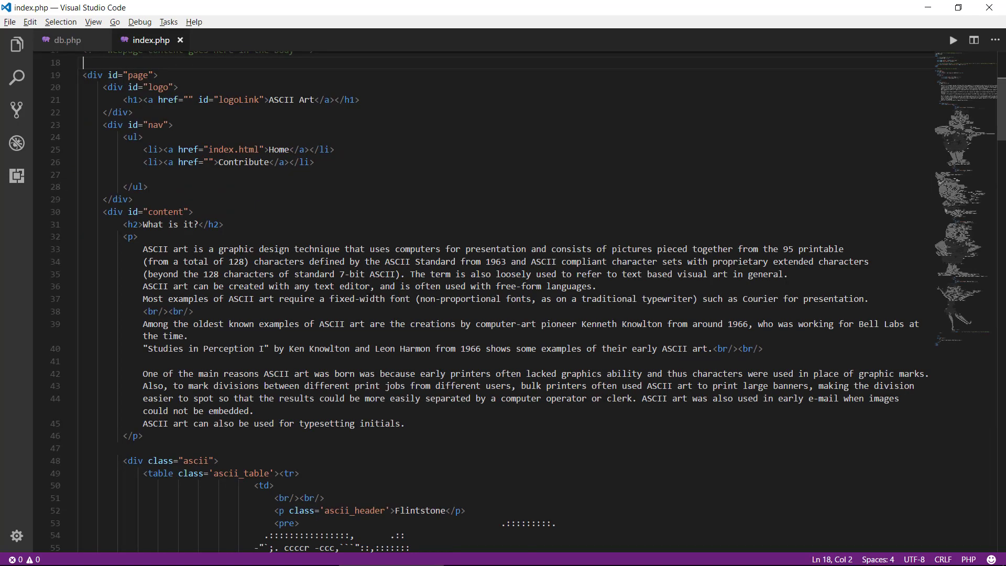
Step: Delete the hard-coded Flintstone <table> from div.ascii, leaving a blank line above the comment
scroll(down, 3)
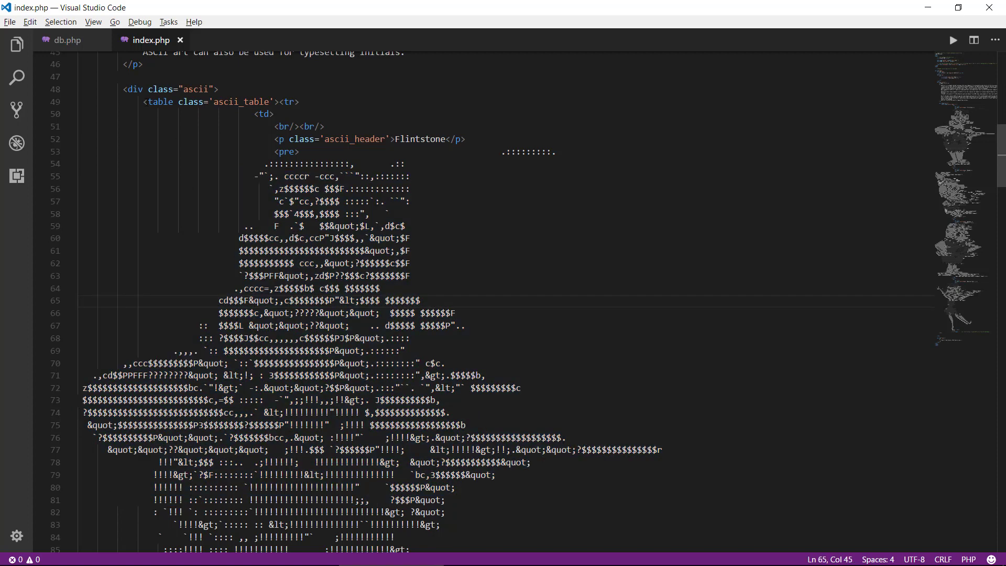
drag(143, 102, 179, 114)
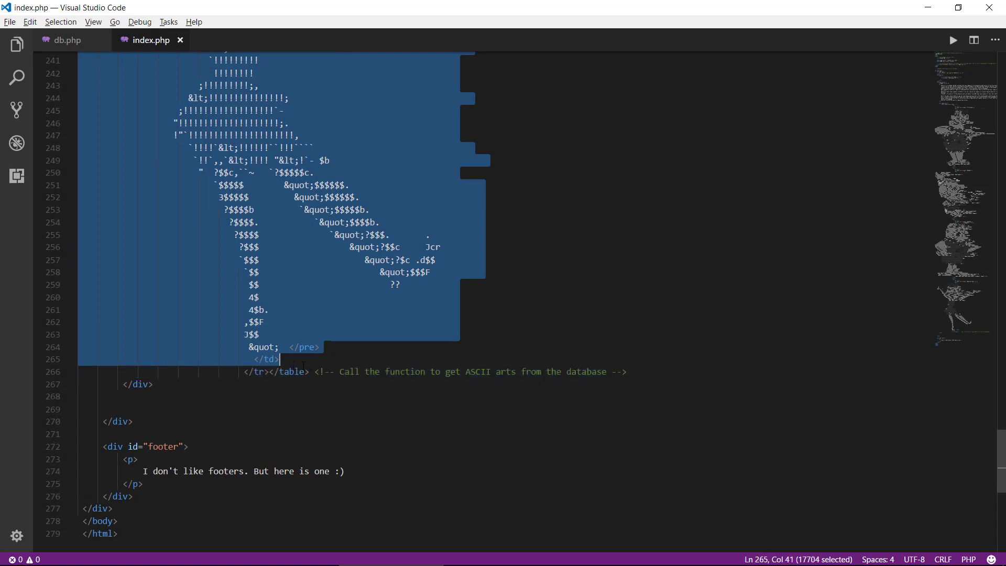
key(Delete)
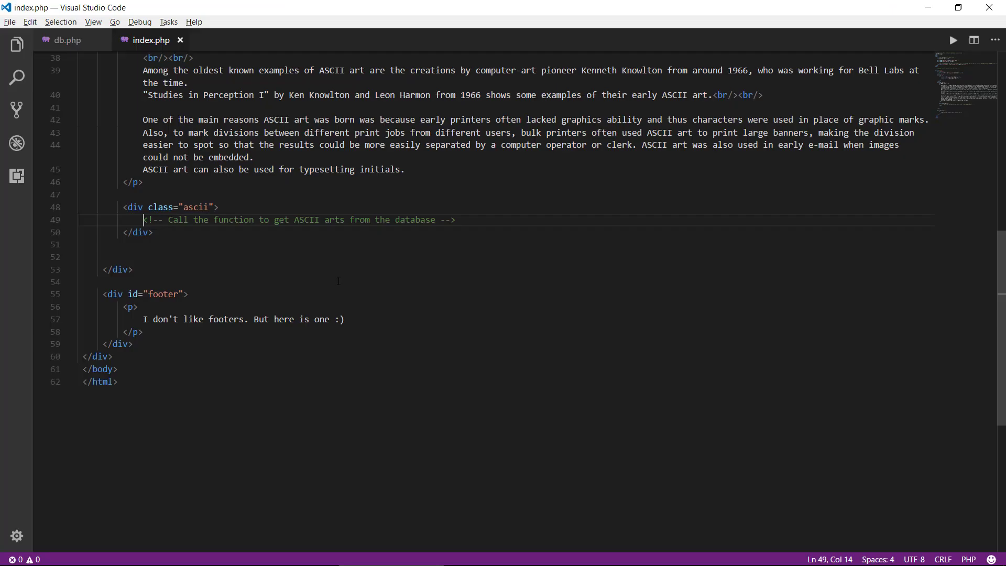
key(Enter)
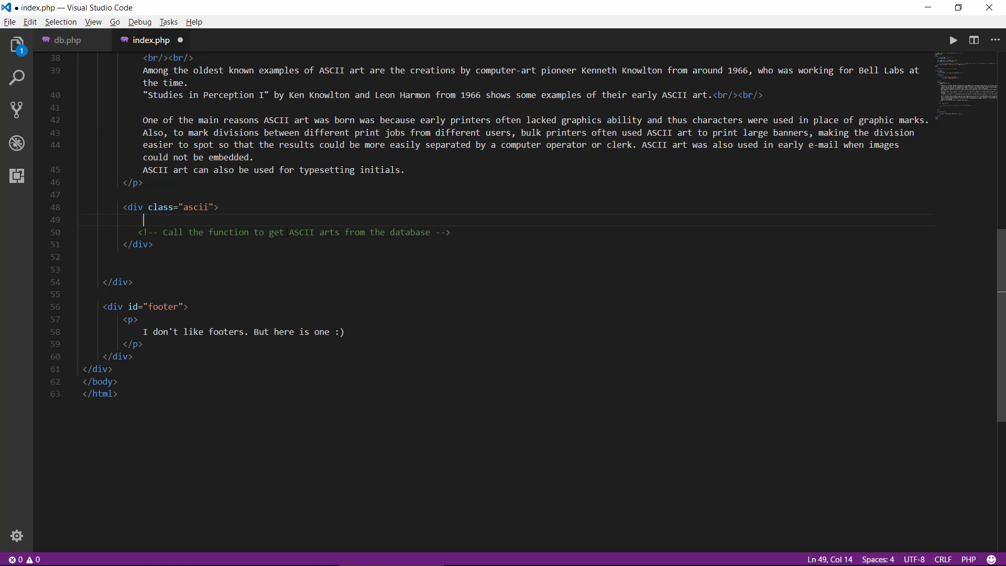
mouse_move(998, 323)
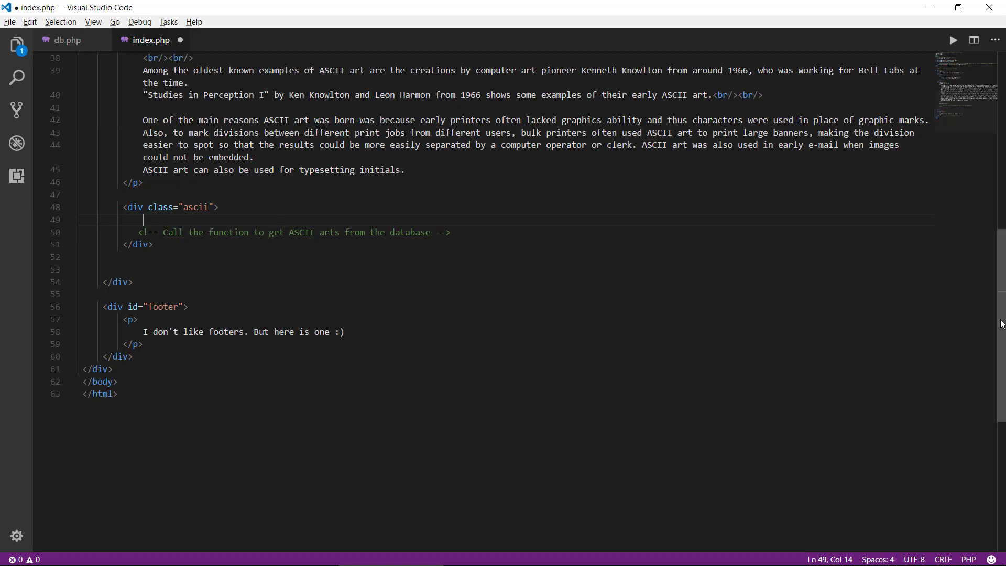
Step: Add <?php include('db.php'); ?> as index.php's first line, then return to db.php
scroll(up, 3)
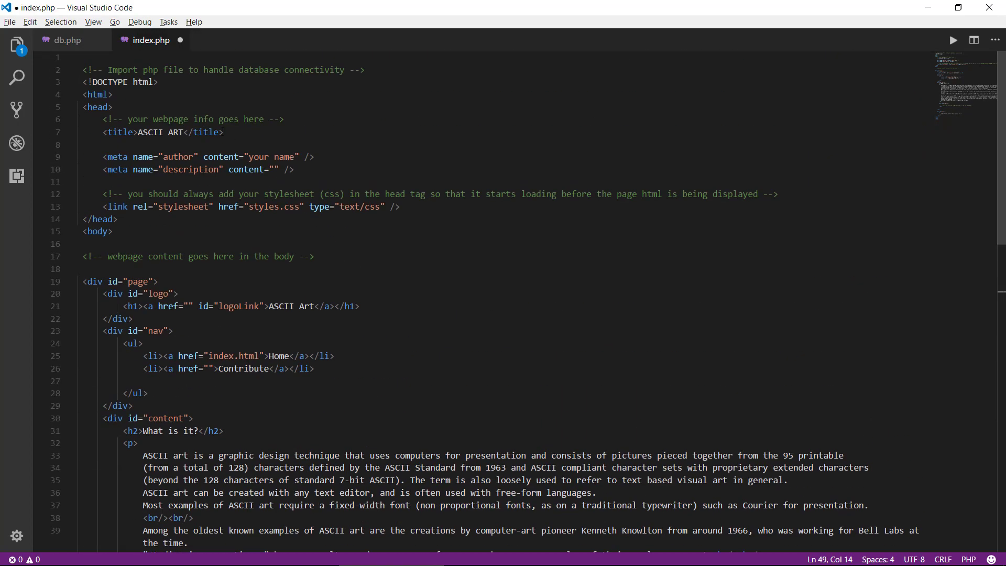
click(84, 57)
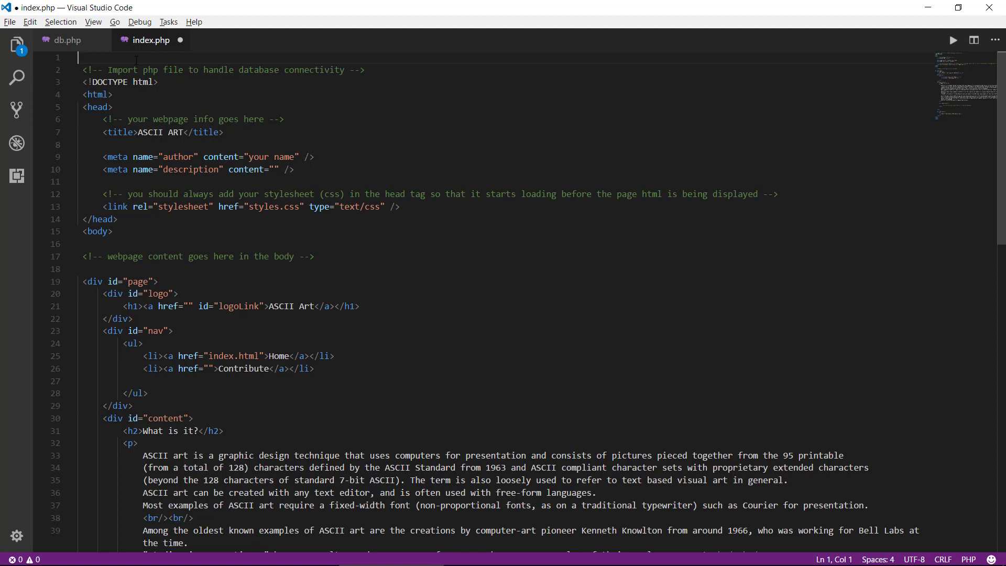
text(<?)
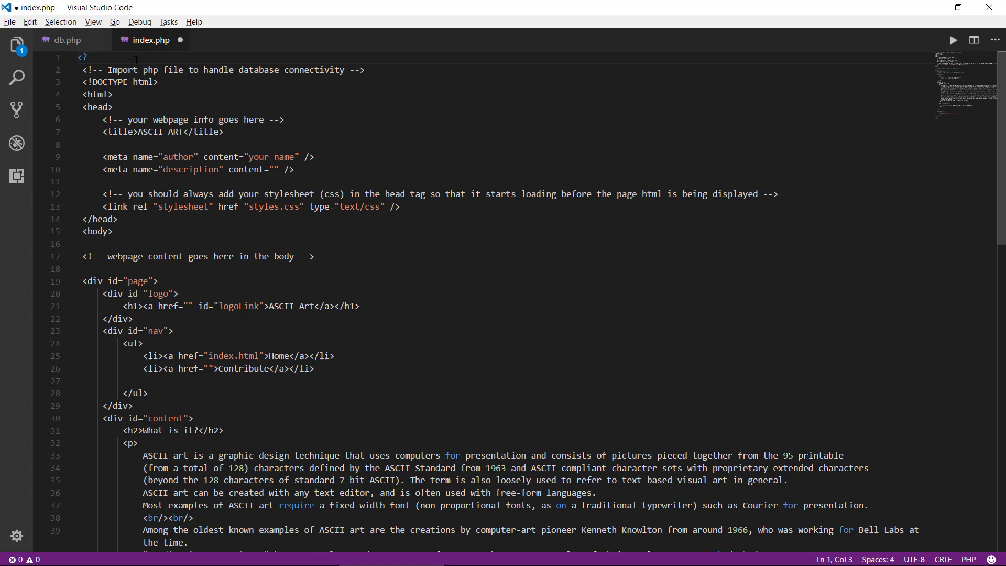
text(php)
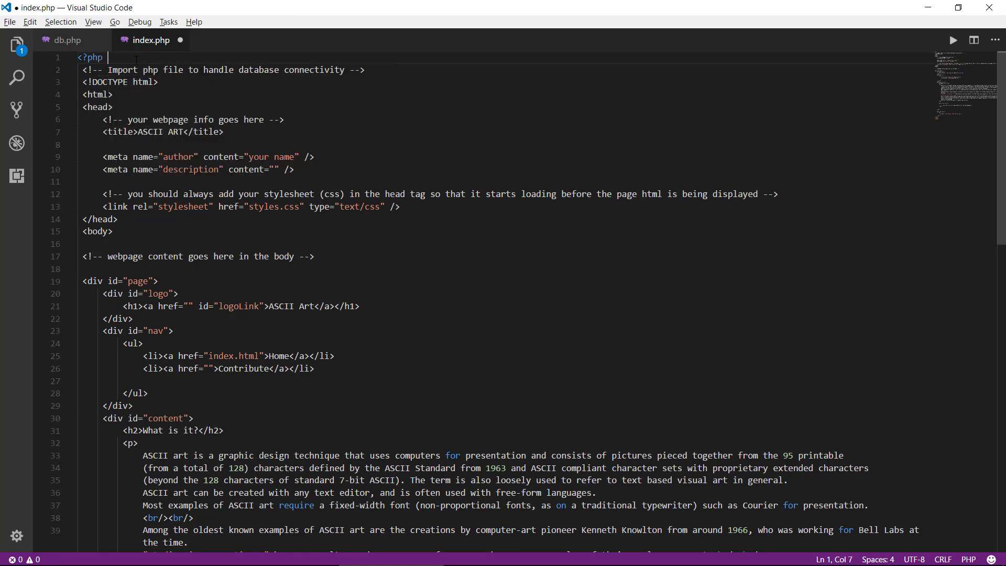
text(include(')
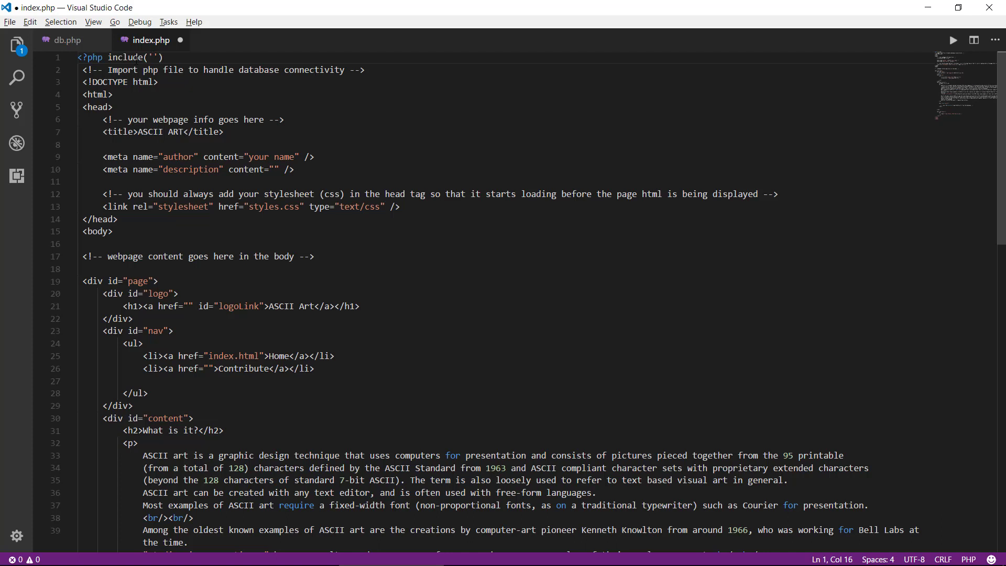
text(db)
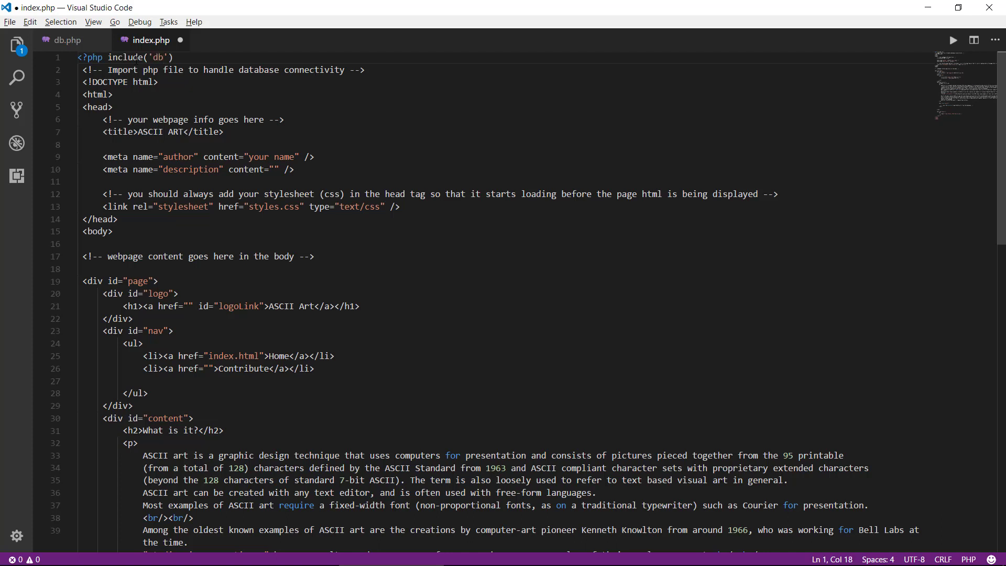
text(.php)
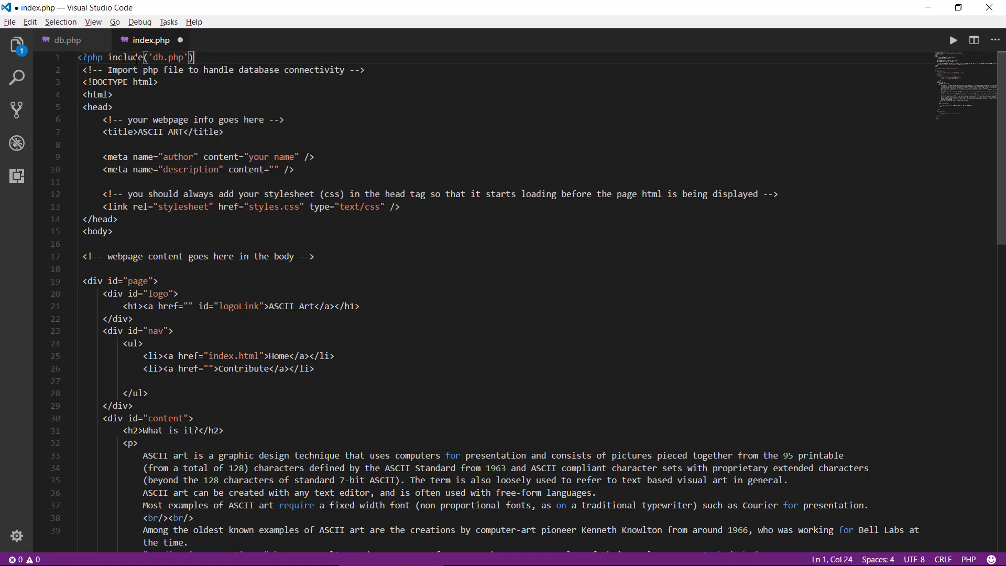
text(; ?>)
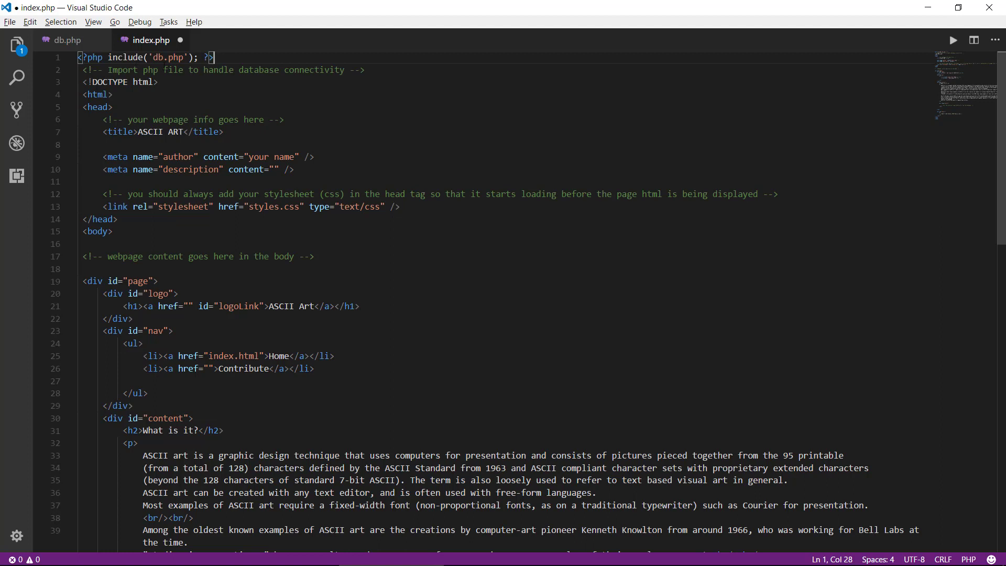
click(99, 94)
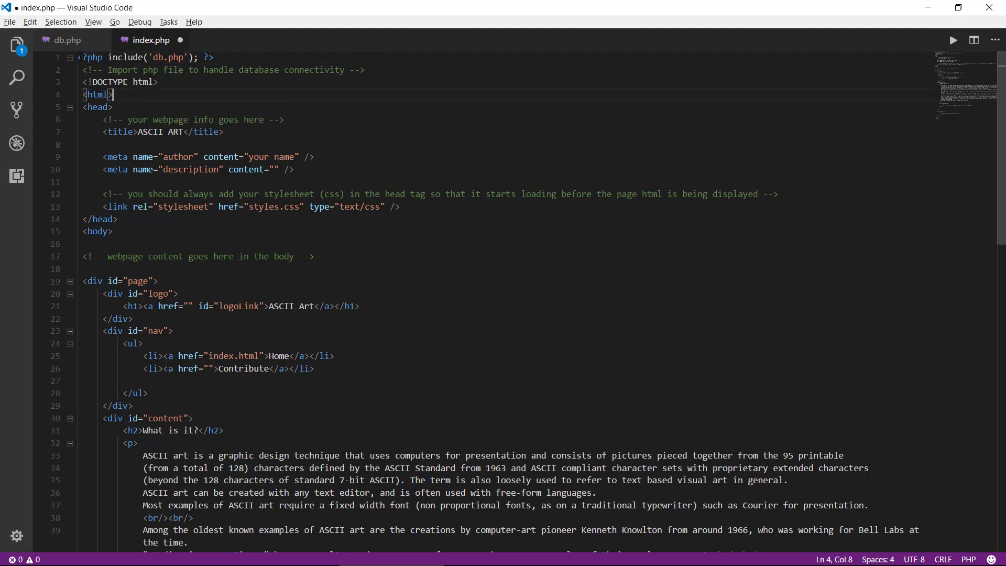
click(67, 40)
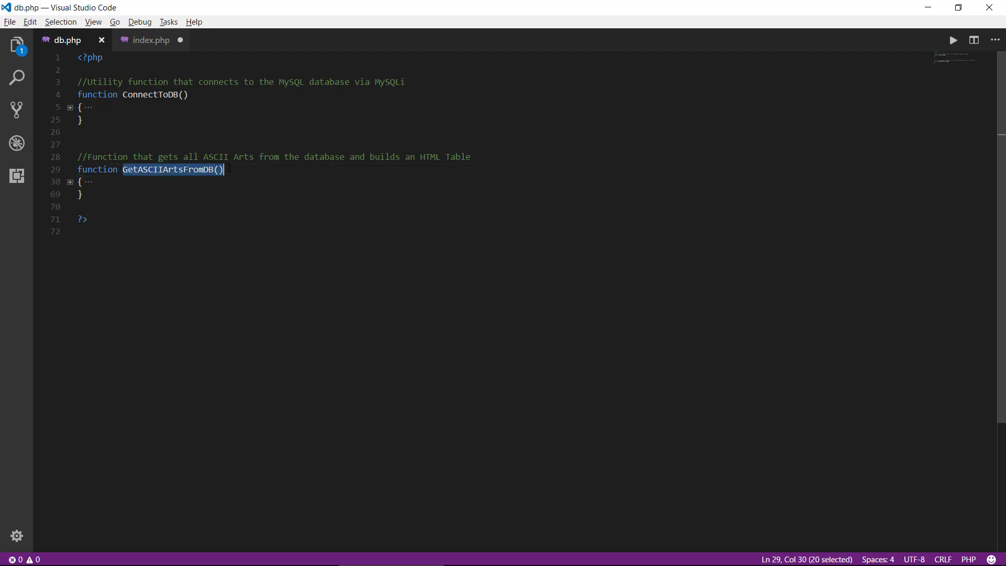
Step: Inside the ascii div of index.php, write <?php echo GetASCIIArtsFromDB(); ?> on line 49
click(151, 40)
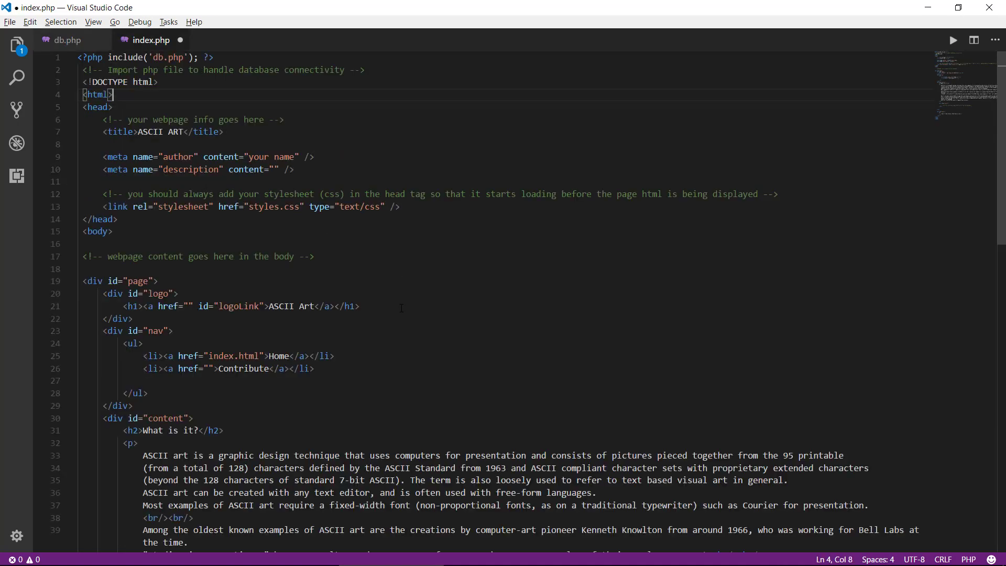
scroll(down, 3)
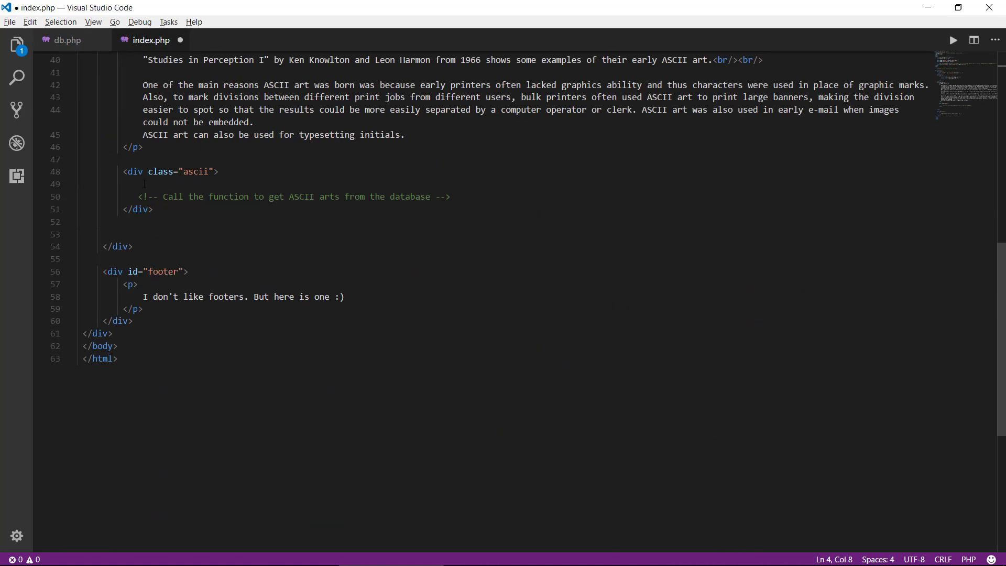
text(GetASCIIArtsFromDB())
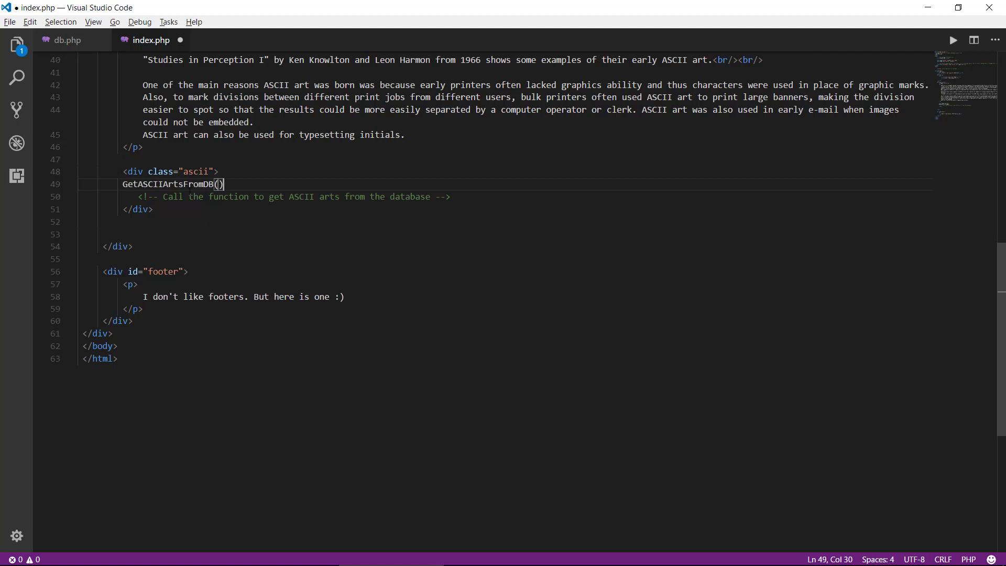
click(124, 185)
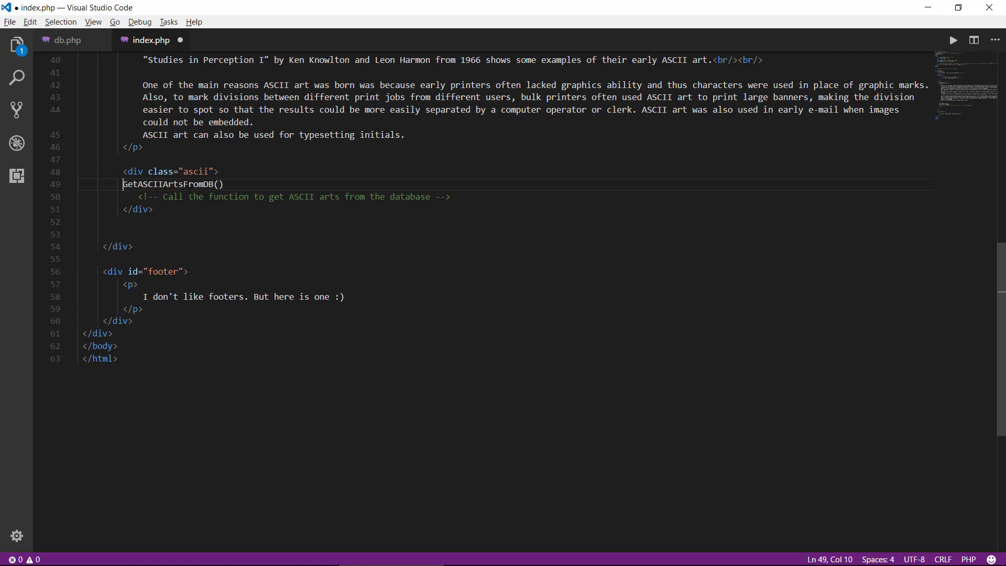
text(<?php)
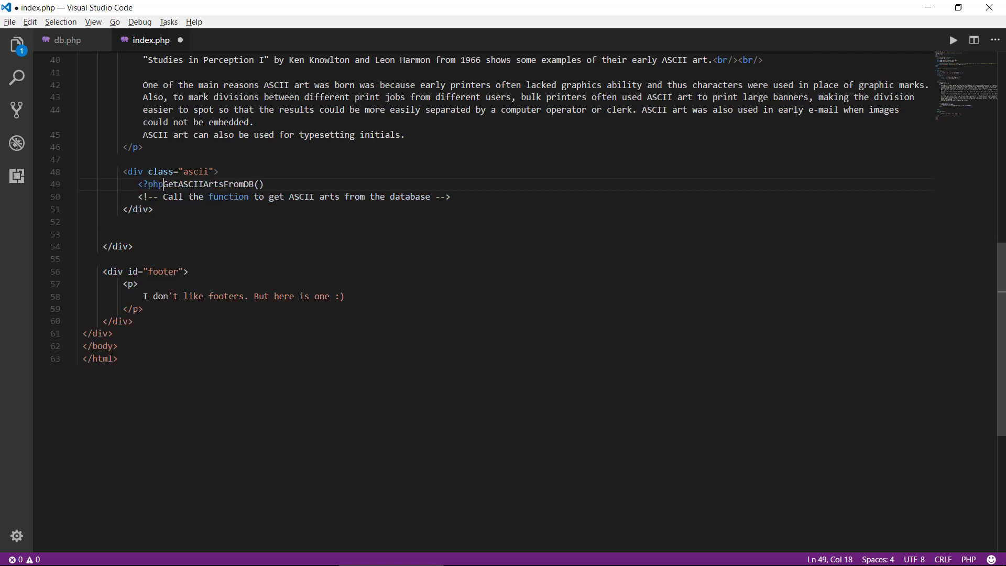
text(echo)
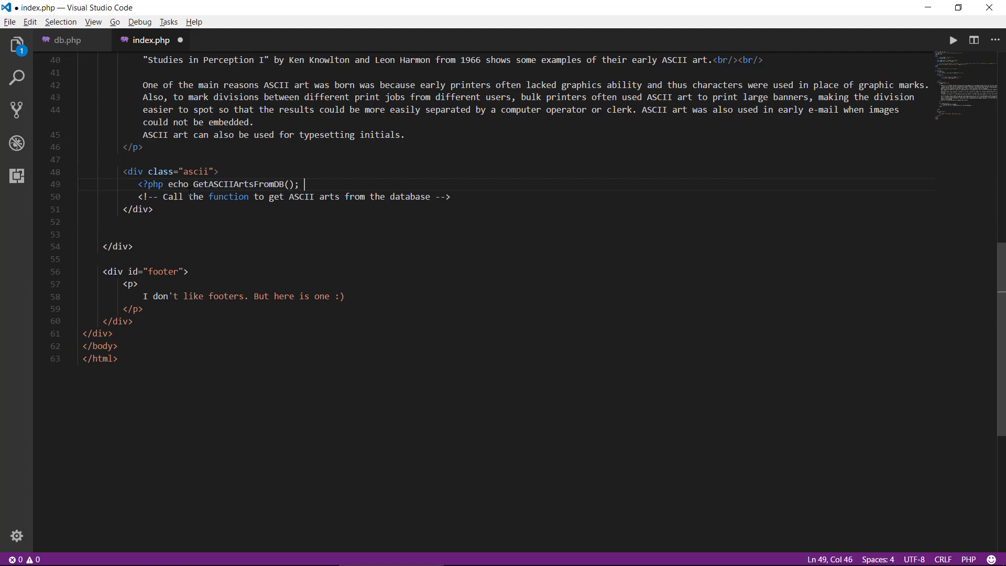
text(?>)
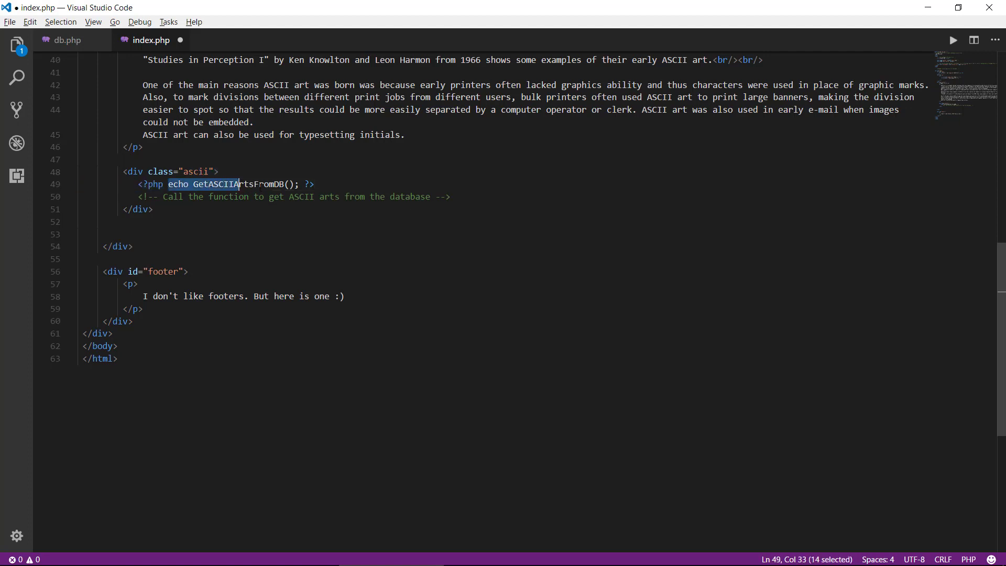
drag(238, 184, 300, 184)
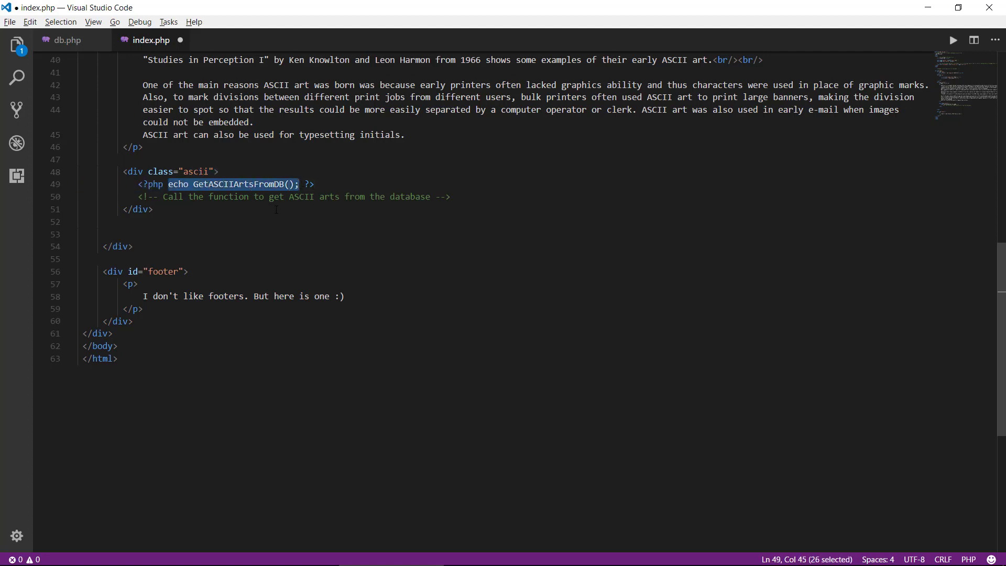
click(137, 209)
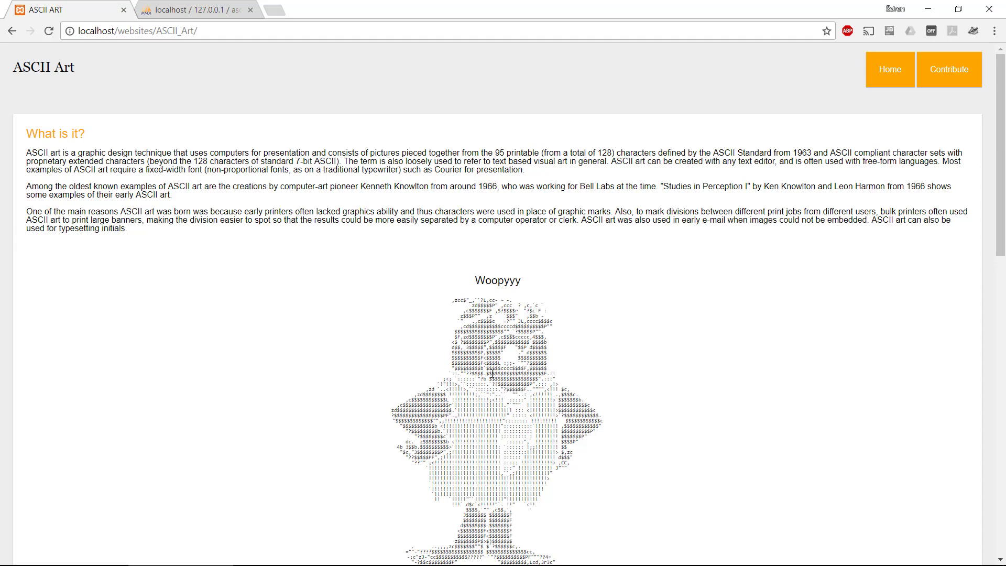
Step: Scroll past the Woopyyy, New one there :) and Garfield artworks, then return to the phpMyAdmin ascii_art table
scroll(down, 3)
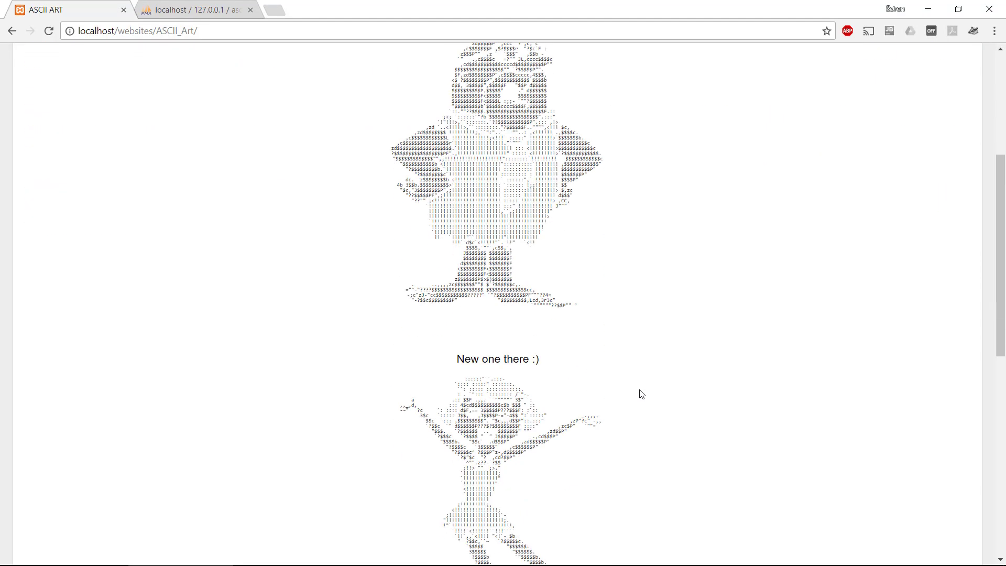
scroll(down, 3)
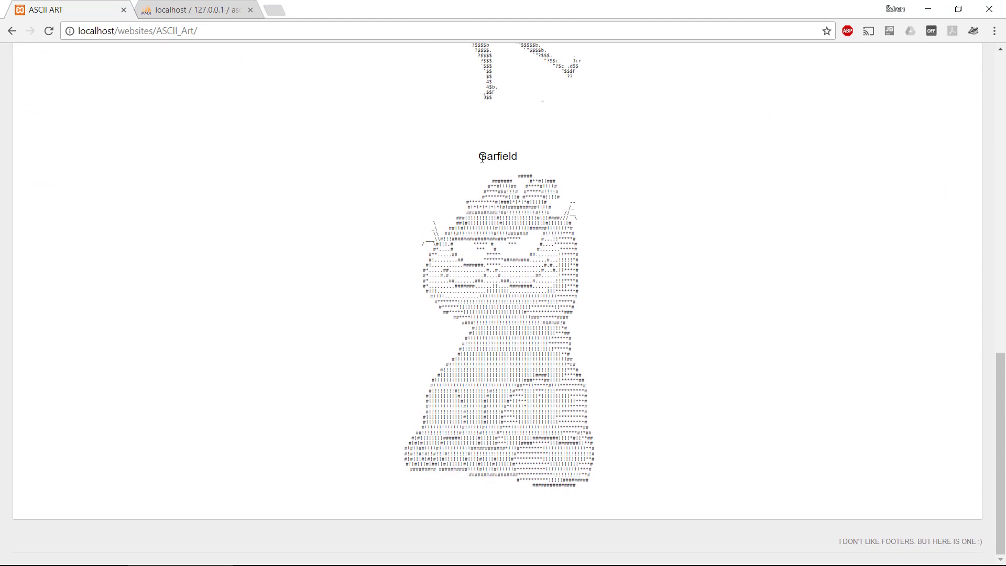
scroll(down, 3)
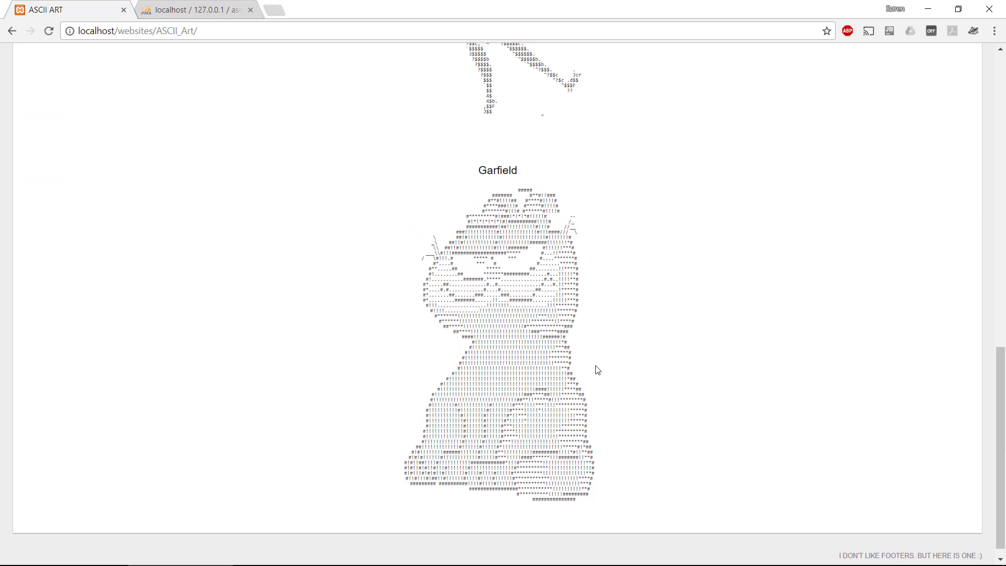
scroll(up, 3)
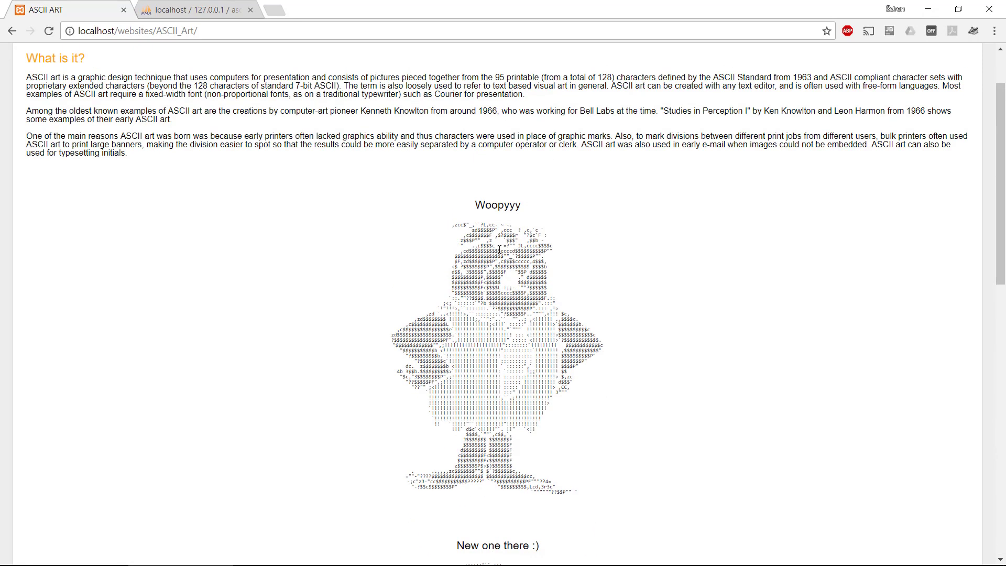
mouse_move(259, 104)
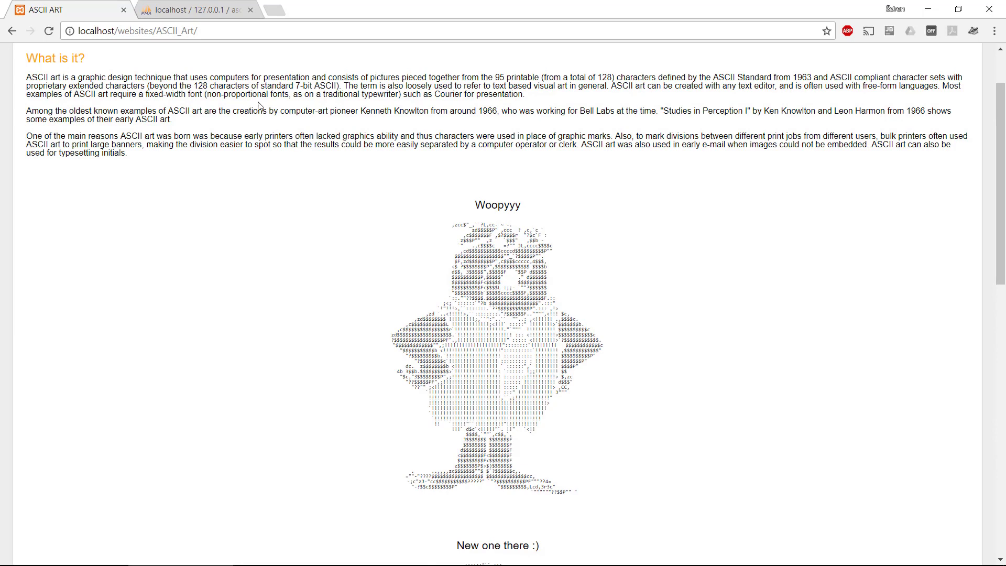
click(196, 10)
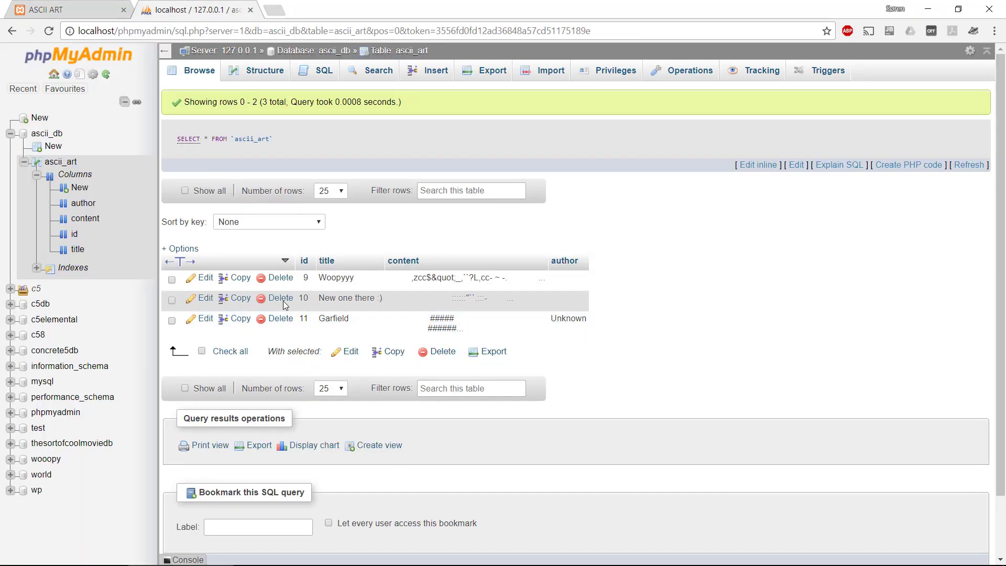
mouse_move(304, 261)
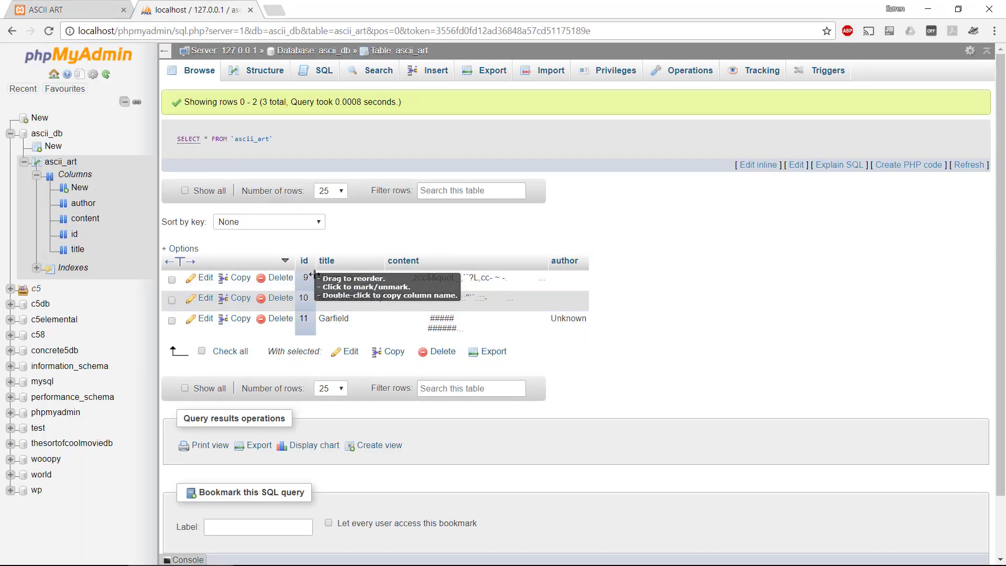
mouse_move(440, 351)
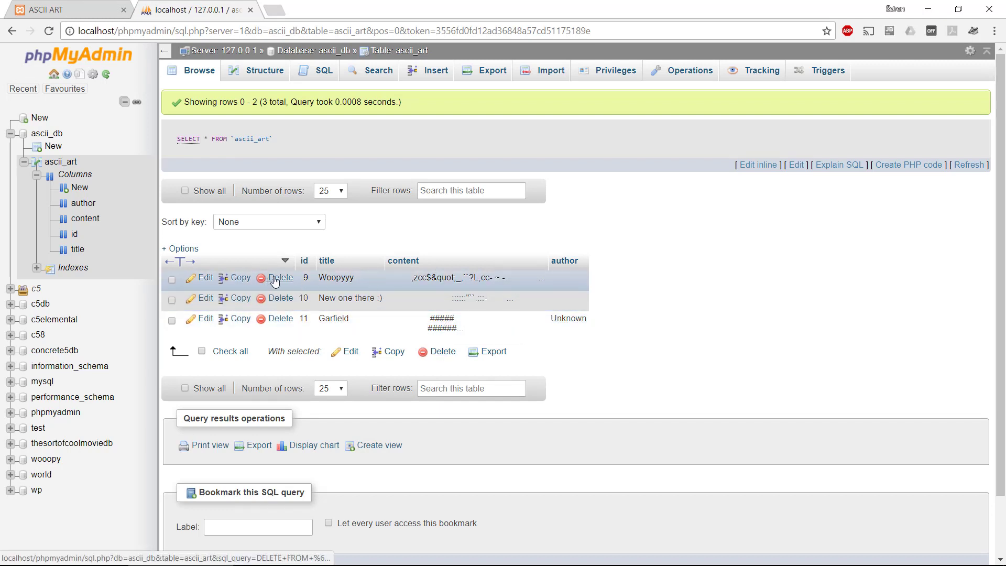
Step: Delete the id 9 Woopyyy row from ascii_art and switch back to the ASCII Art site
click(281, 277)
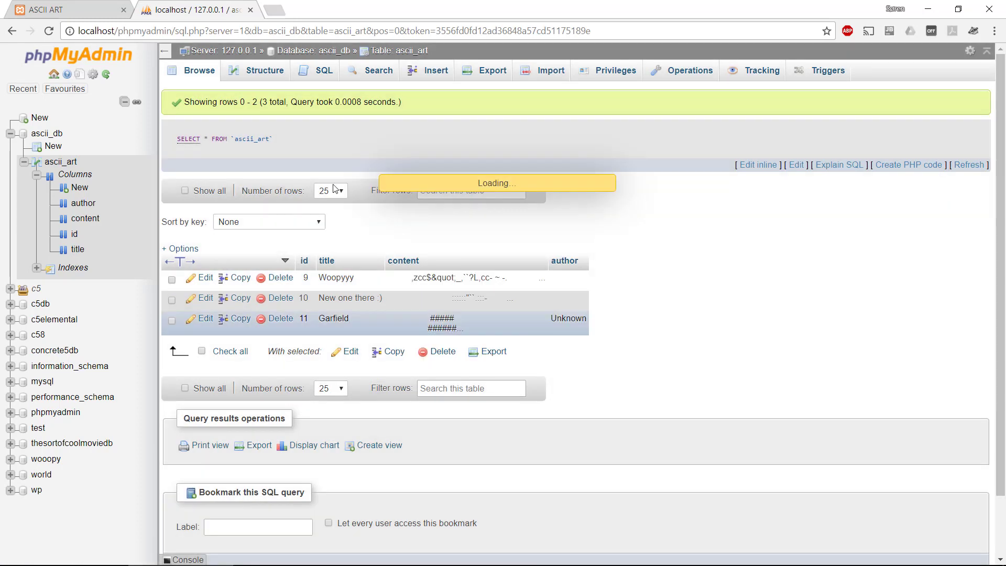
click(280, 277)
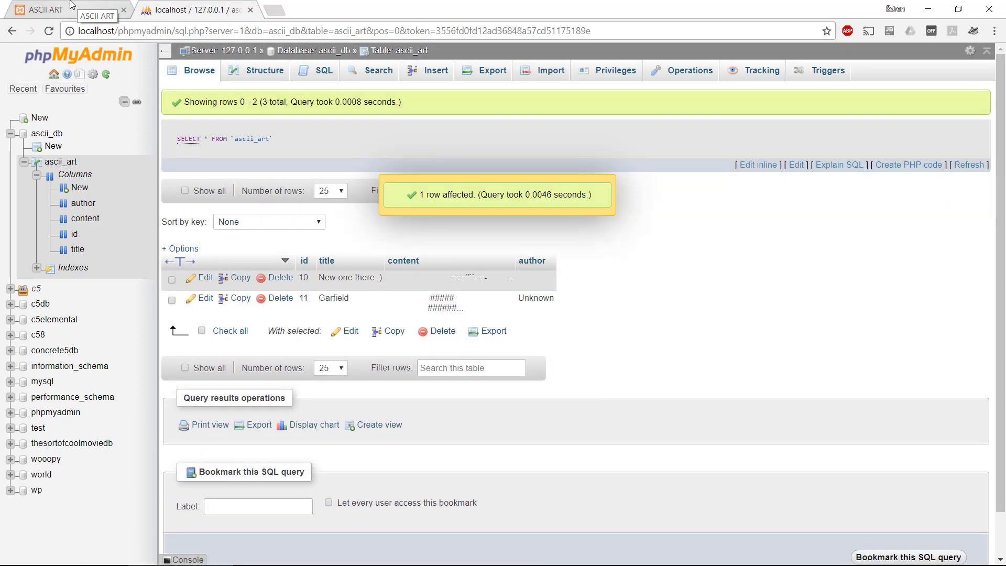
click(45, 10)
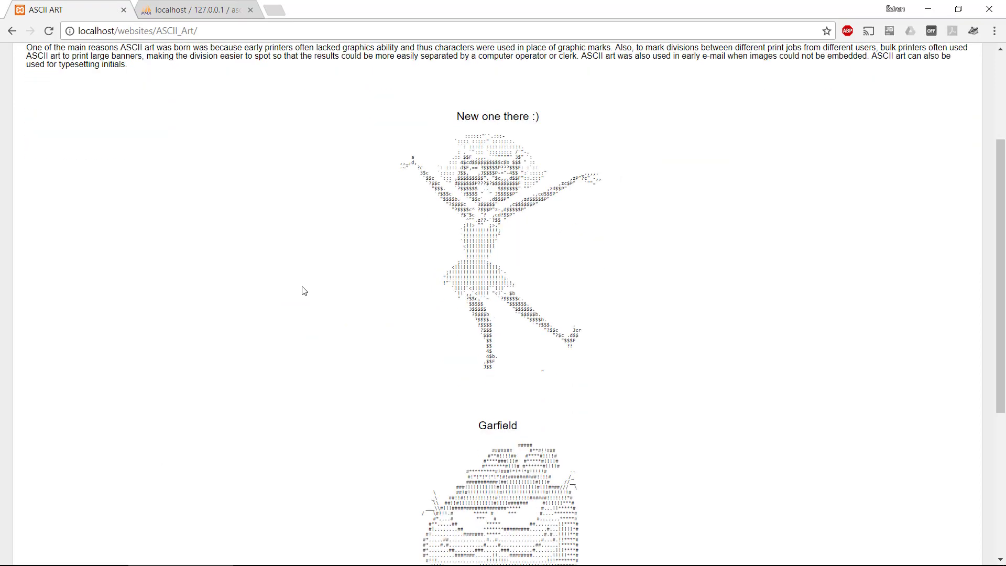
scroll(up, 3)
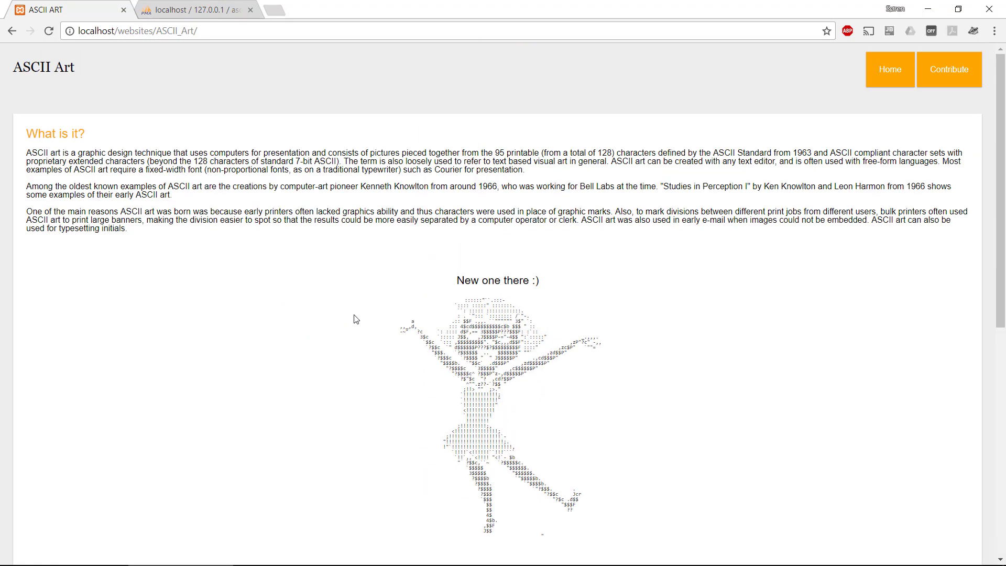
mouse_move(264, 278)
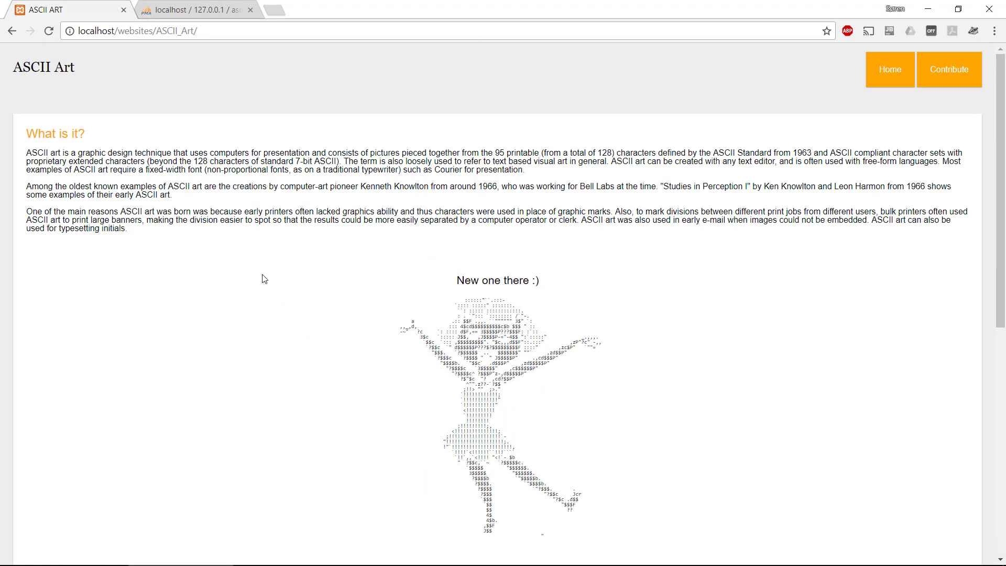
mouse_move(182, 305)
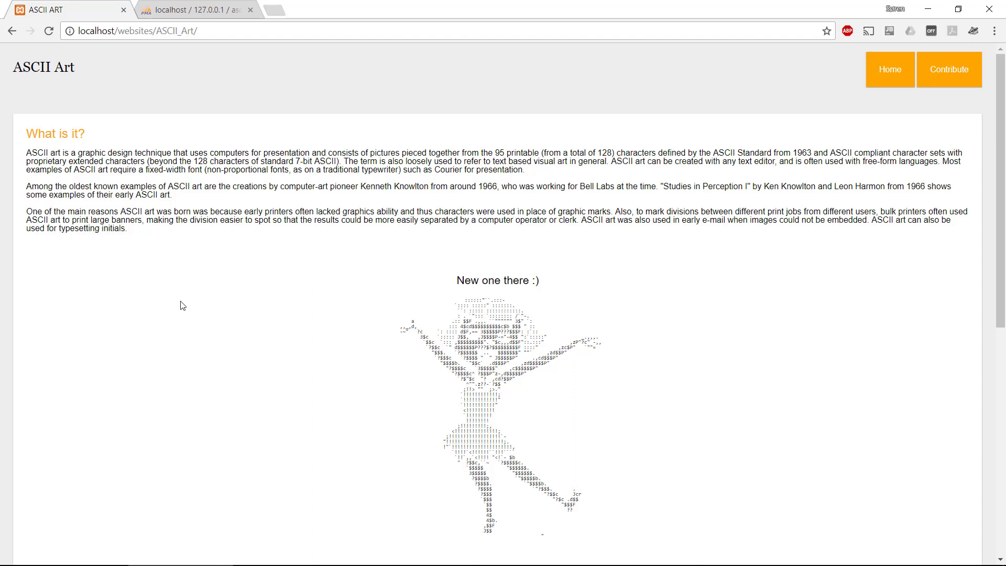
mouse_move(192, 268)
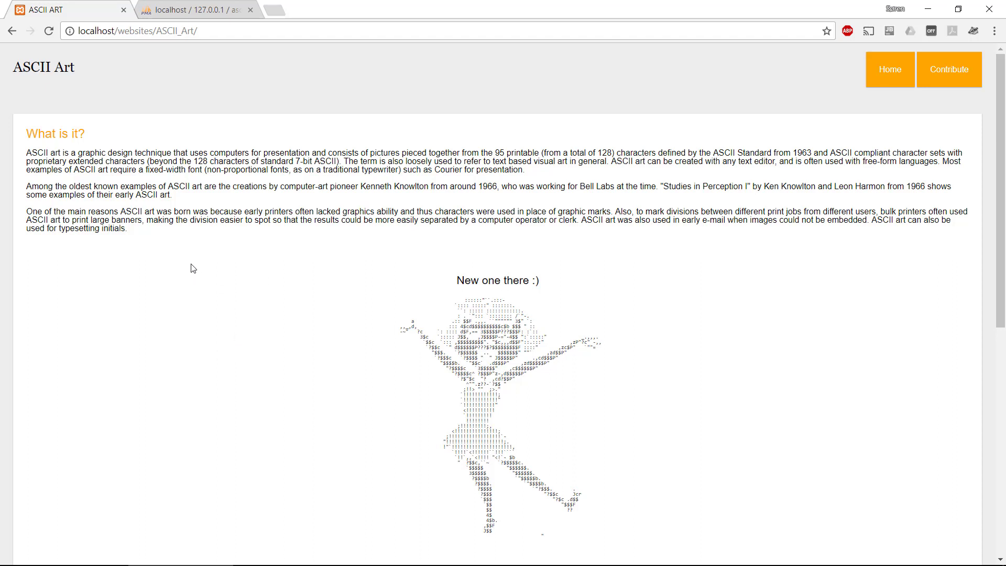